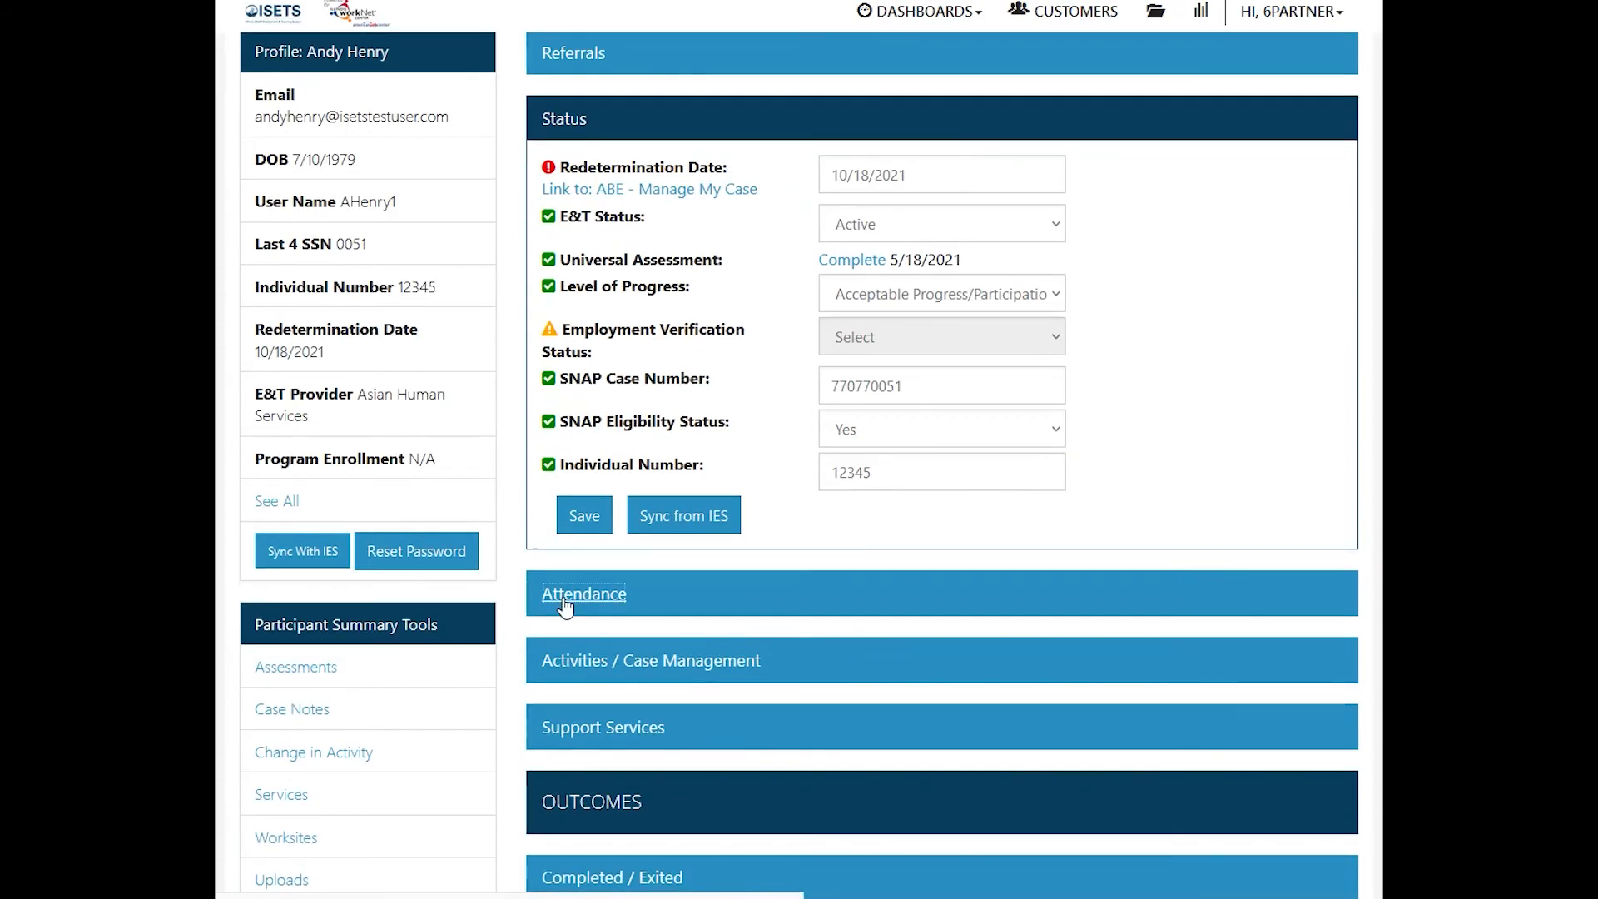
left_click(582, 593)
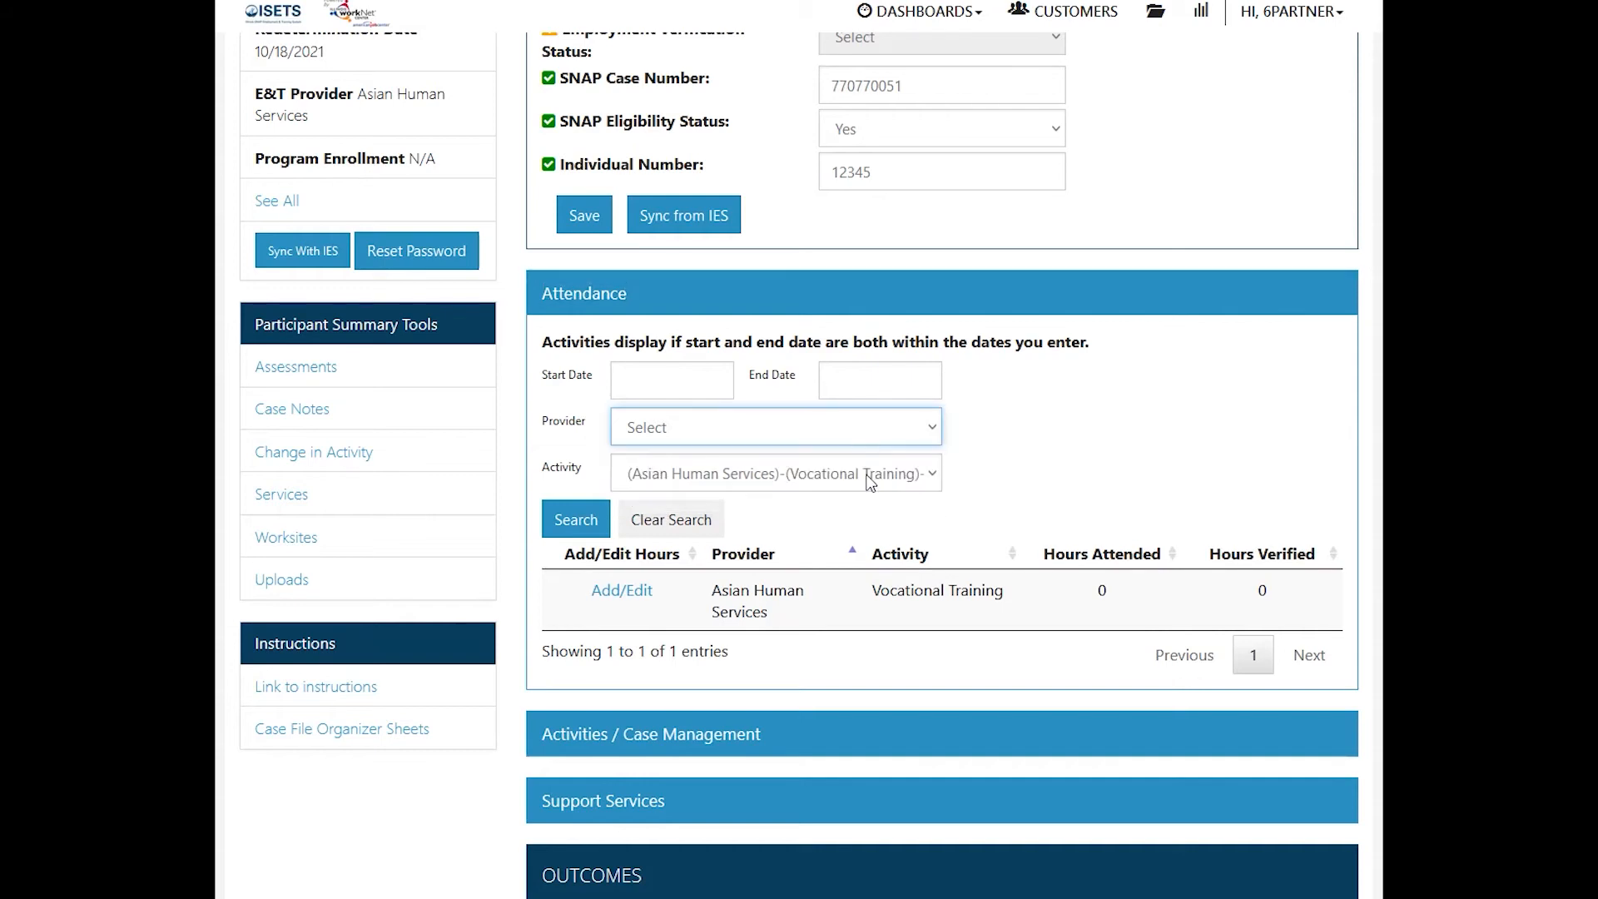
left_click(774, 473)
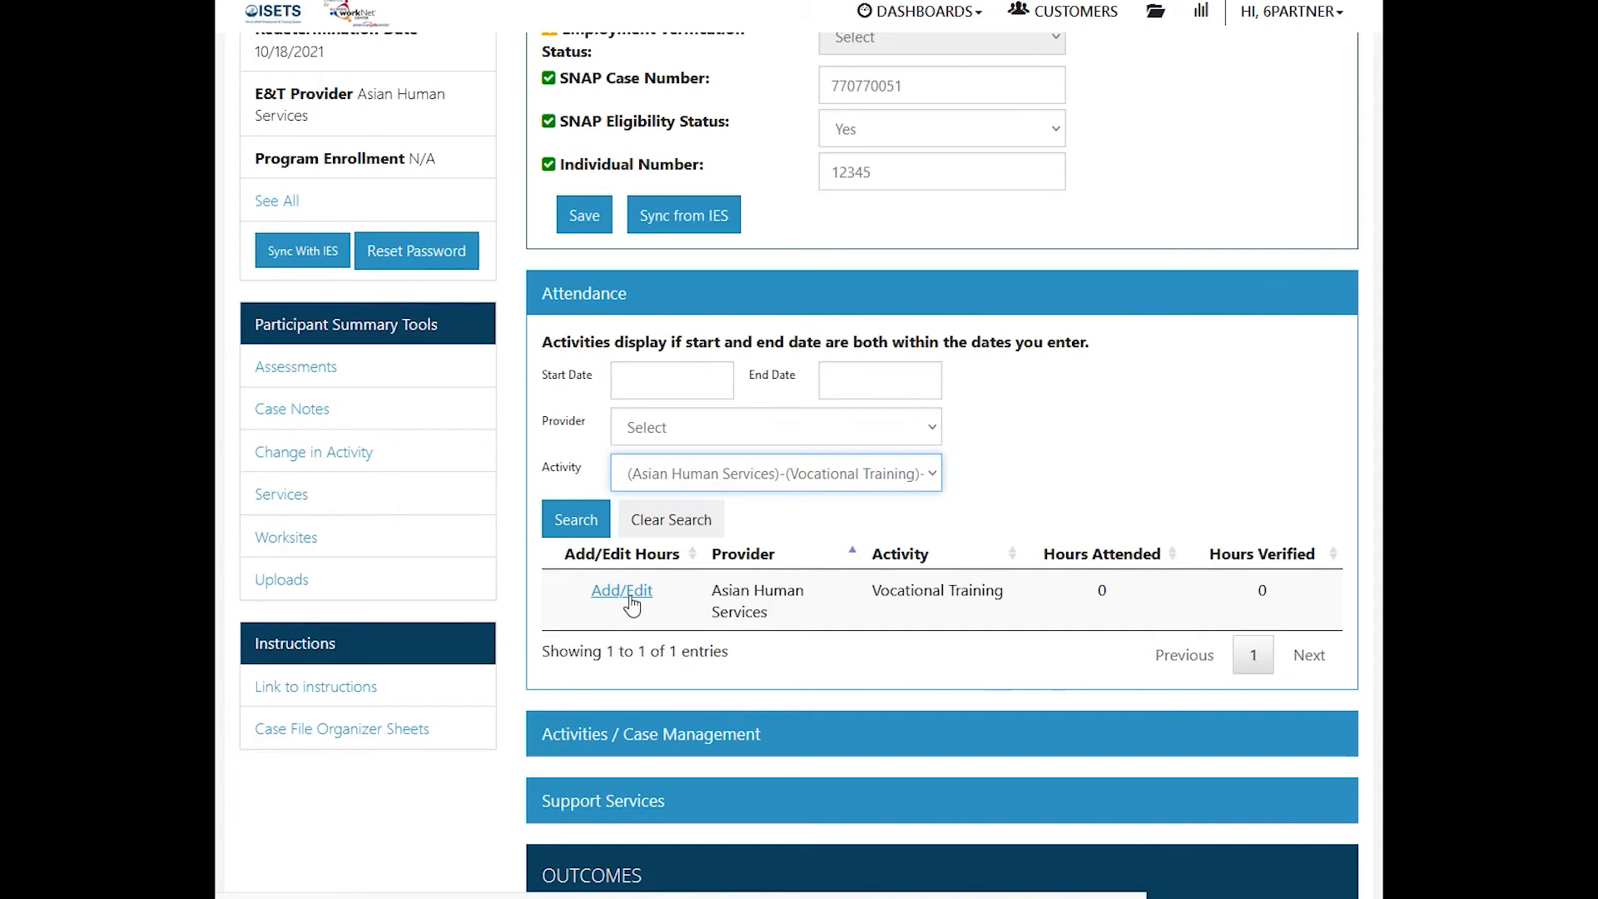
Enter Add/Edit for Vocational Training and view the verified 7/4/2021–7/10/2021 week.
left_click(621, 589)
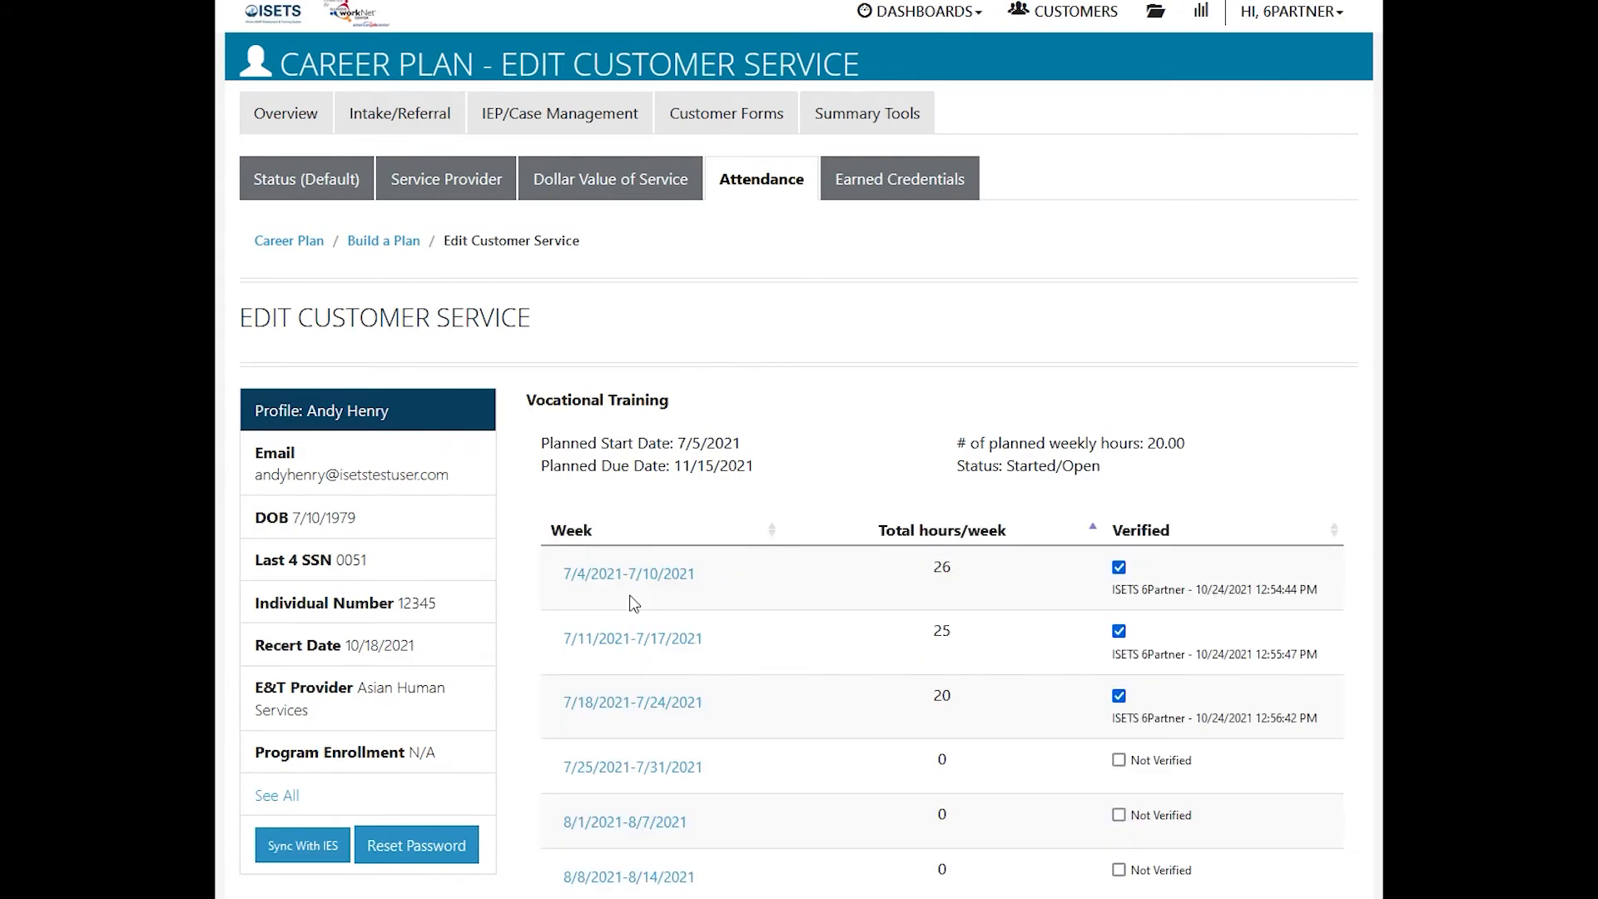
scroll("down", 3)
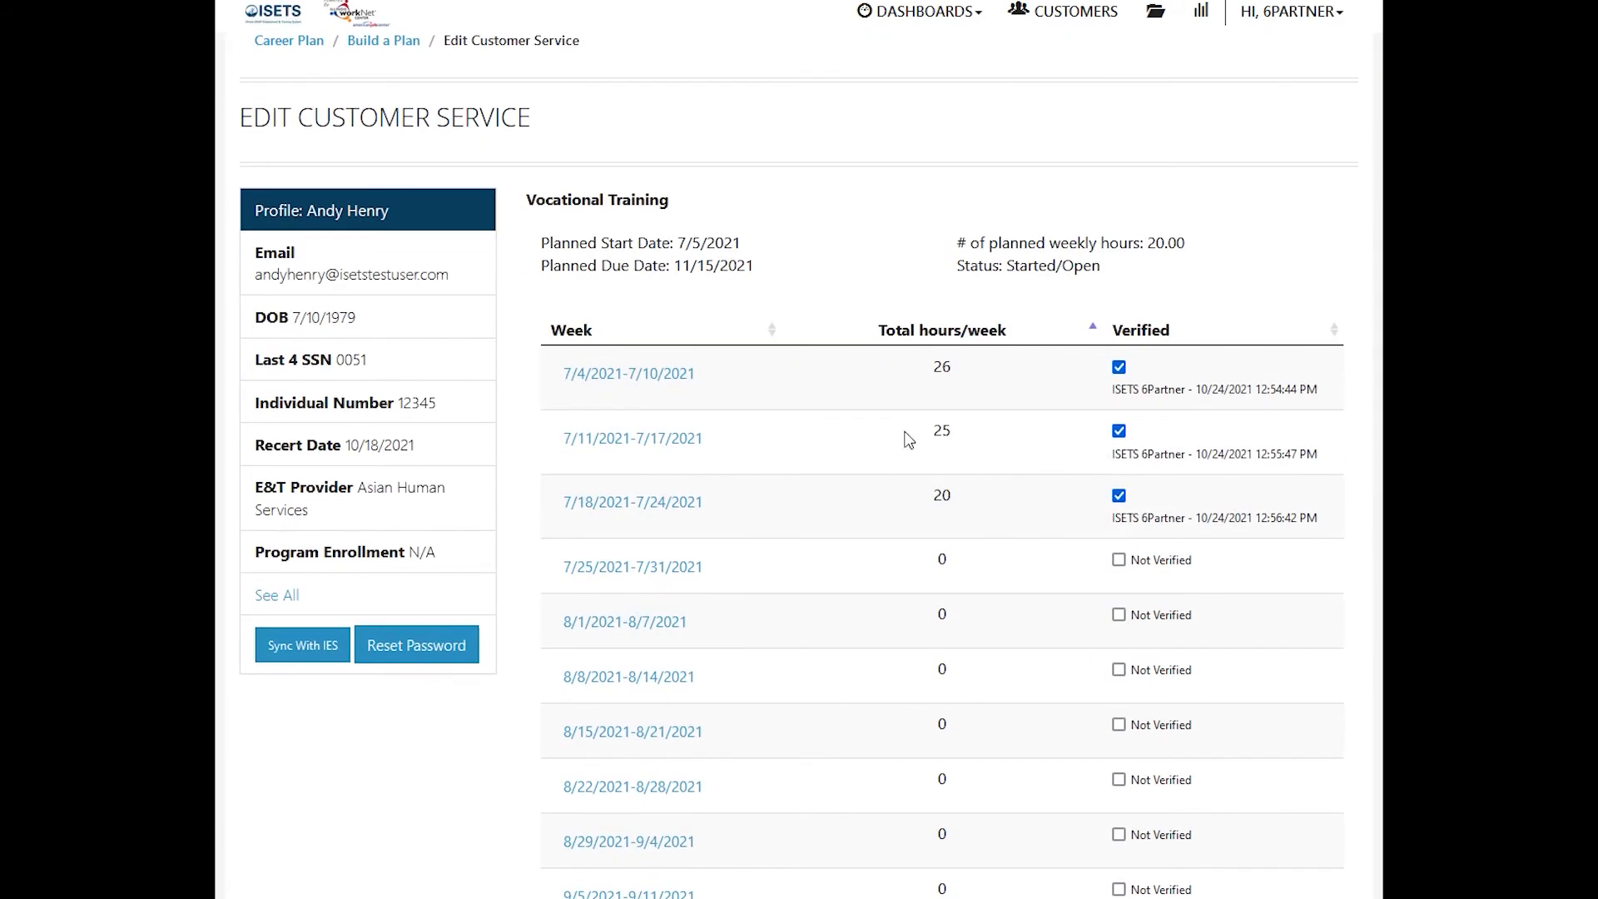
mouse_move(1205, 398)
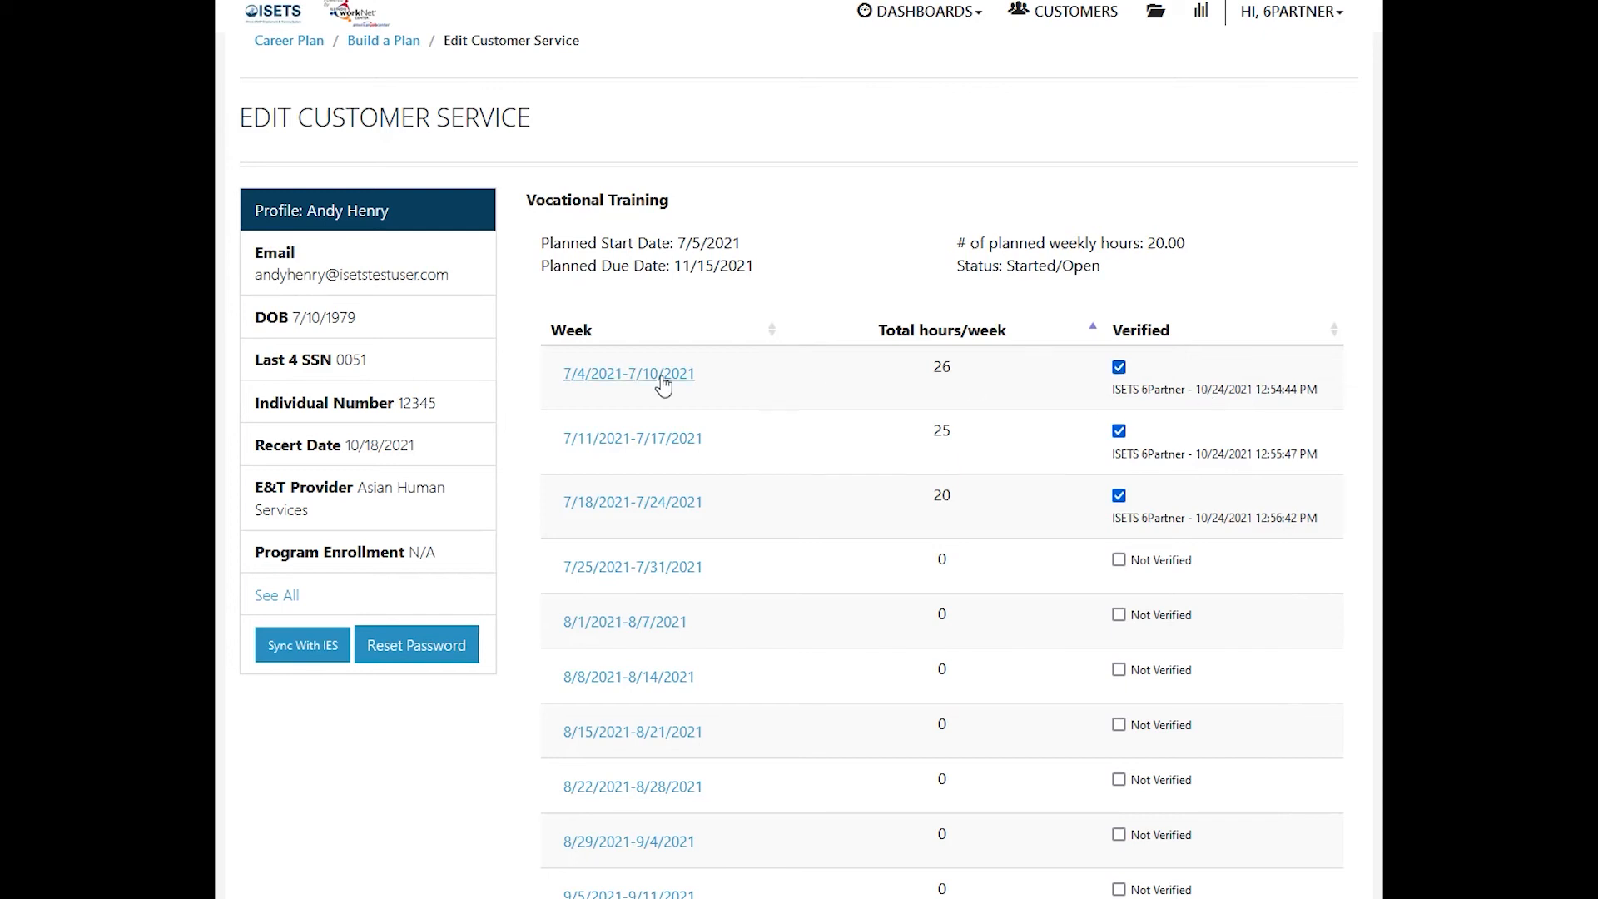
left_click(629, 373)
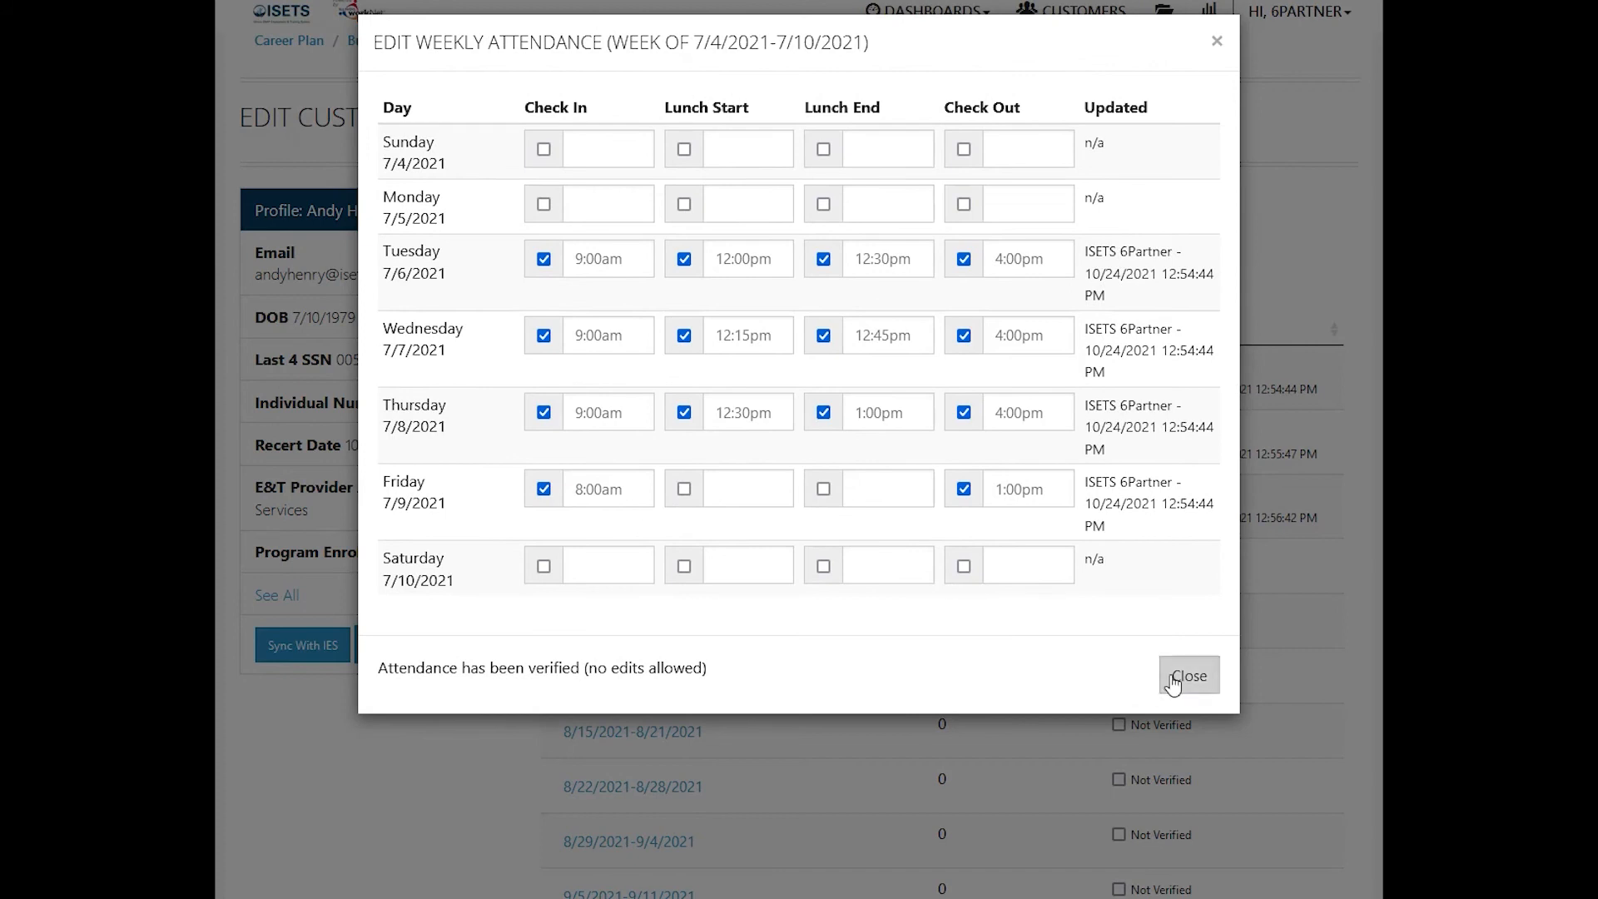
Close the verified week and bring up the blank 7/25/2021–7/31/2021 attendance sheet.
left_click(1188, 674)
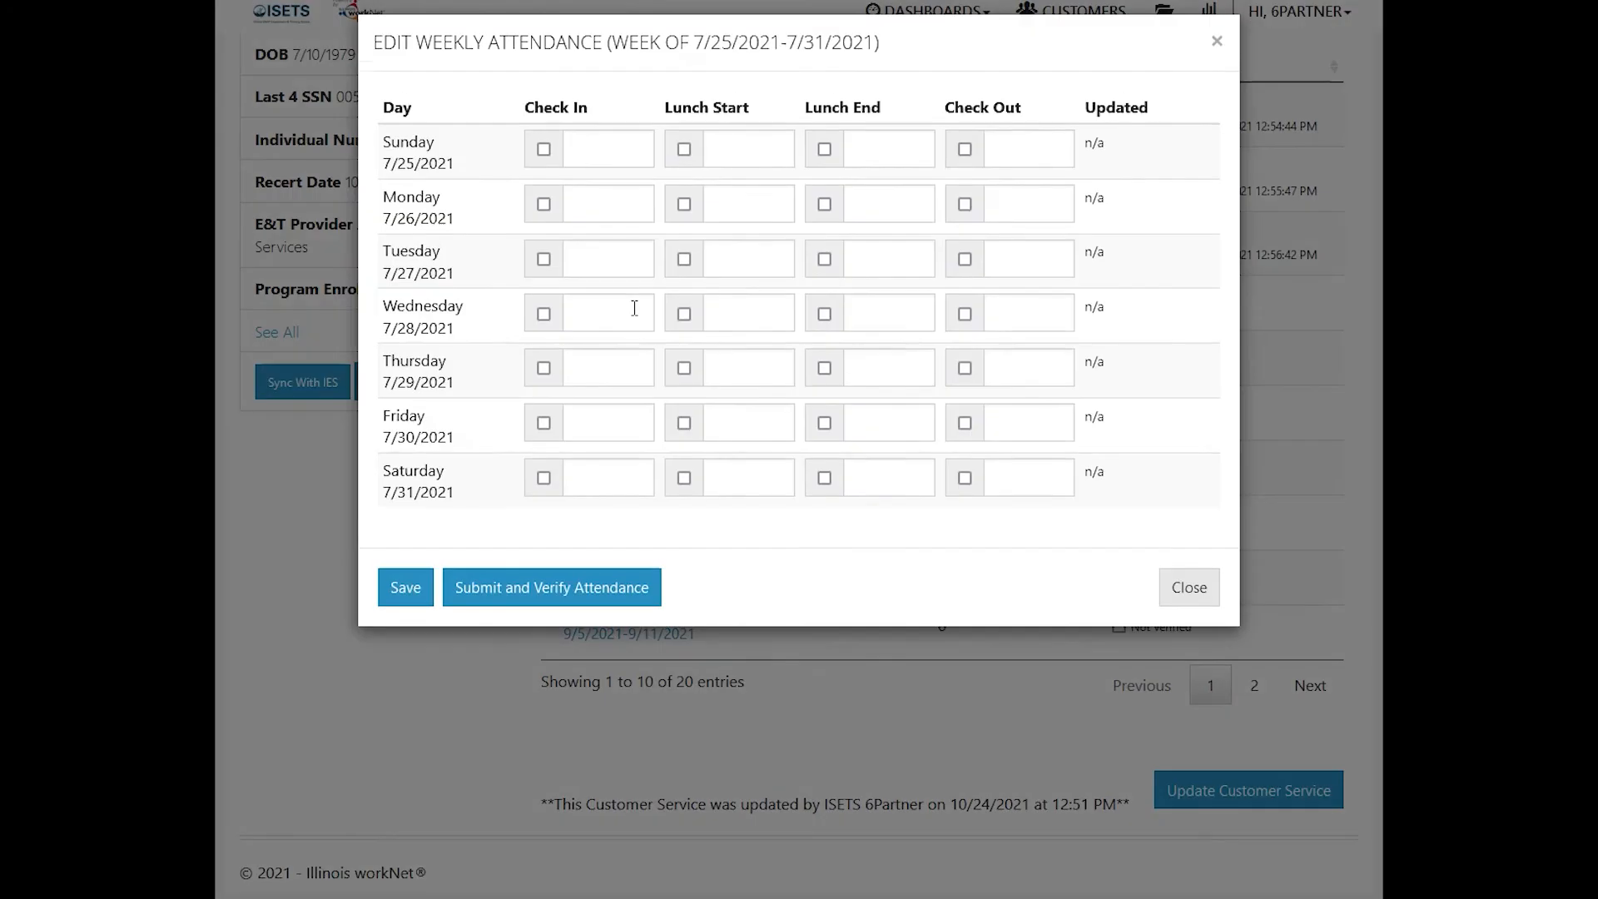
Record Monday as check-in 9:00am, lunch 12:00pm–12:30pm, check-out 4:00pm.
left_click(543, 203)
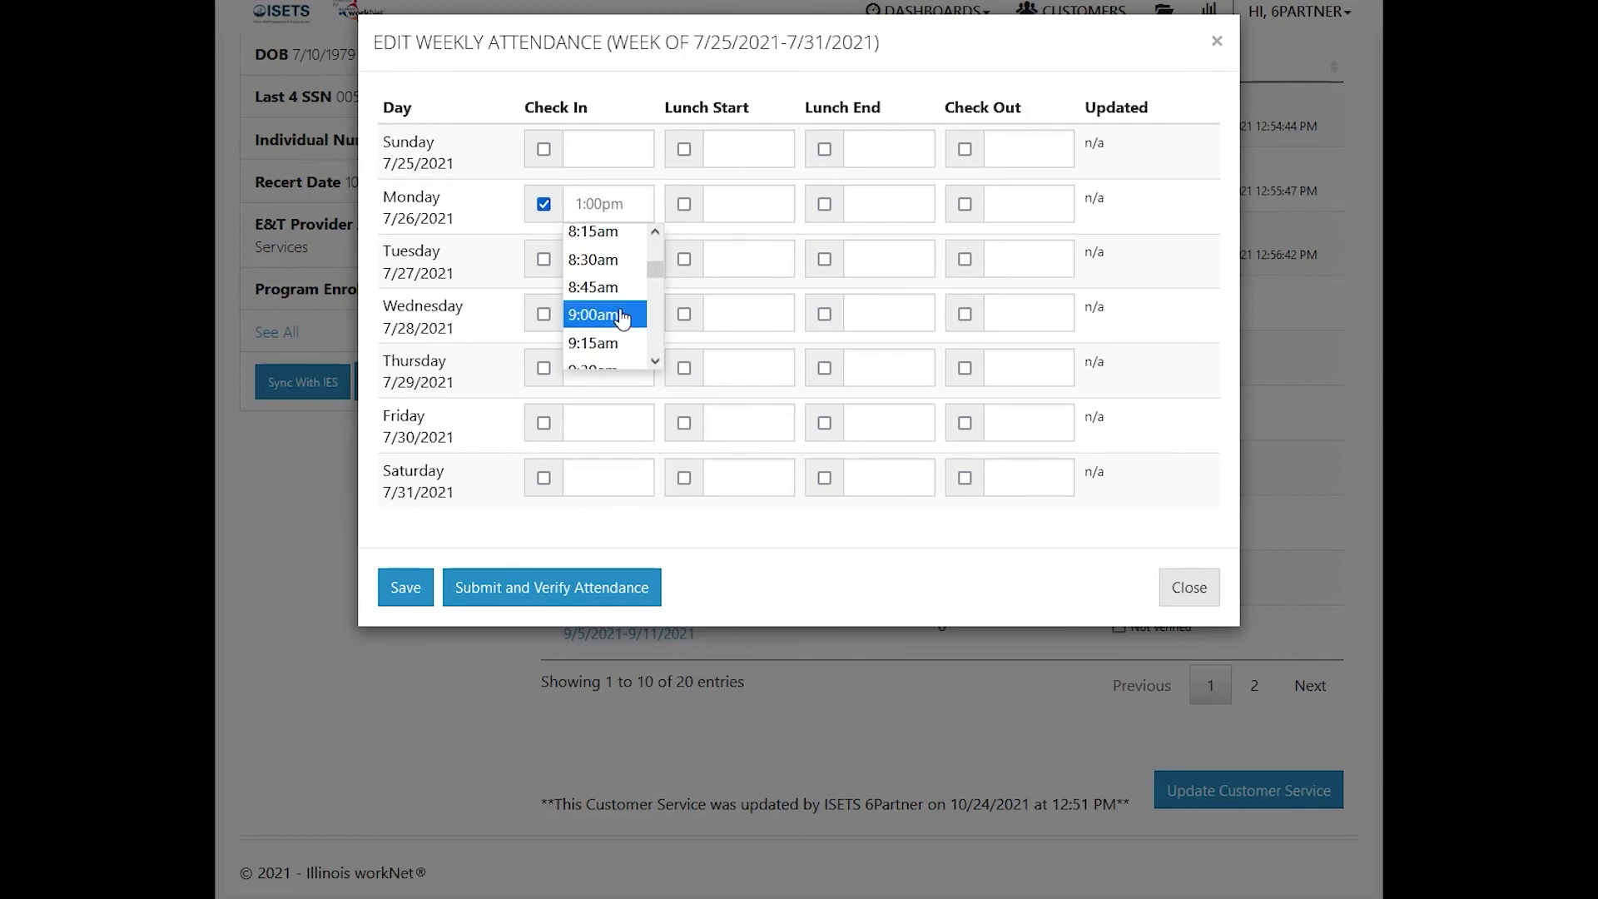
left_click(601, 315)
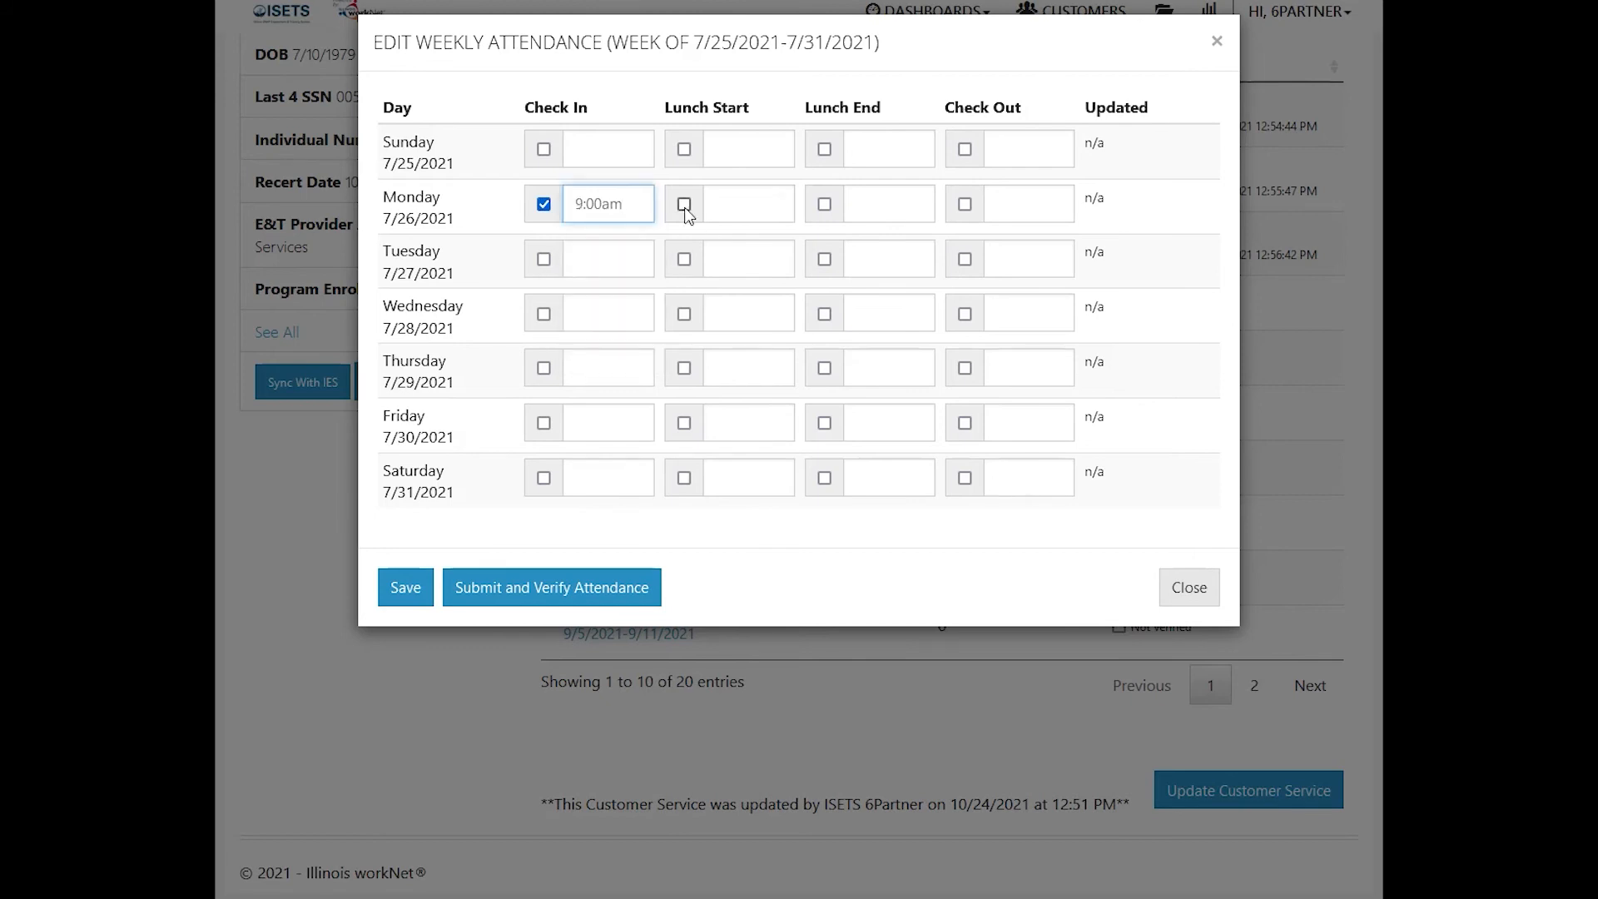
left_click(682, 203)
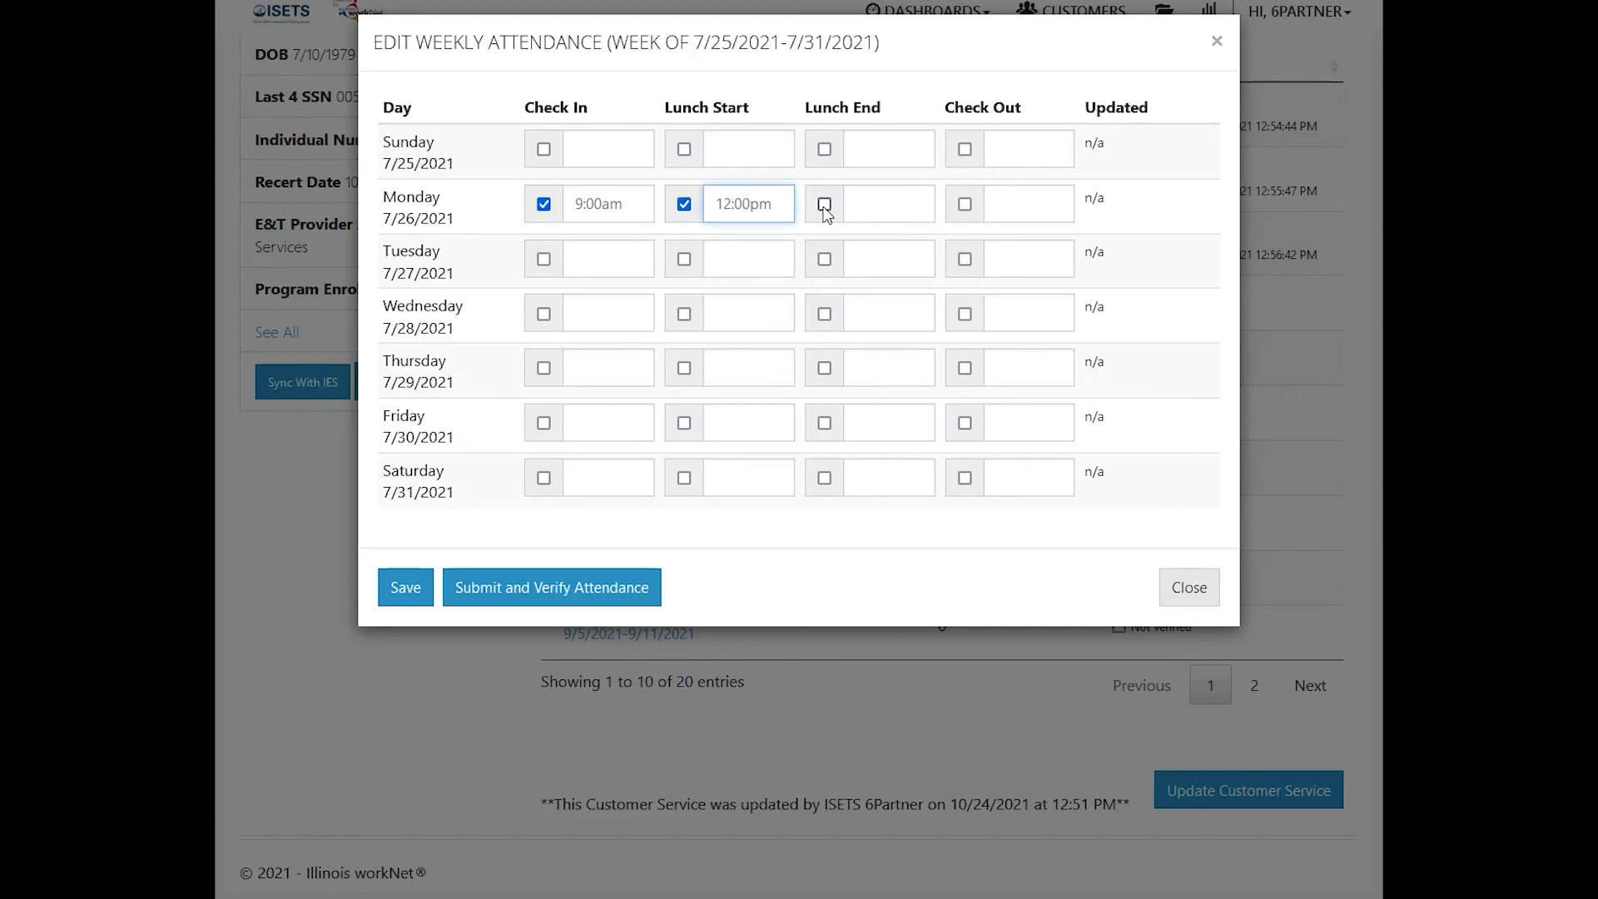
left_click(824, 203)
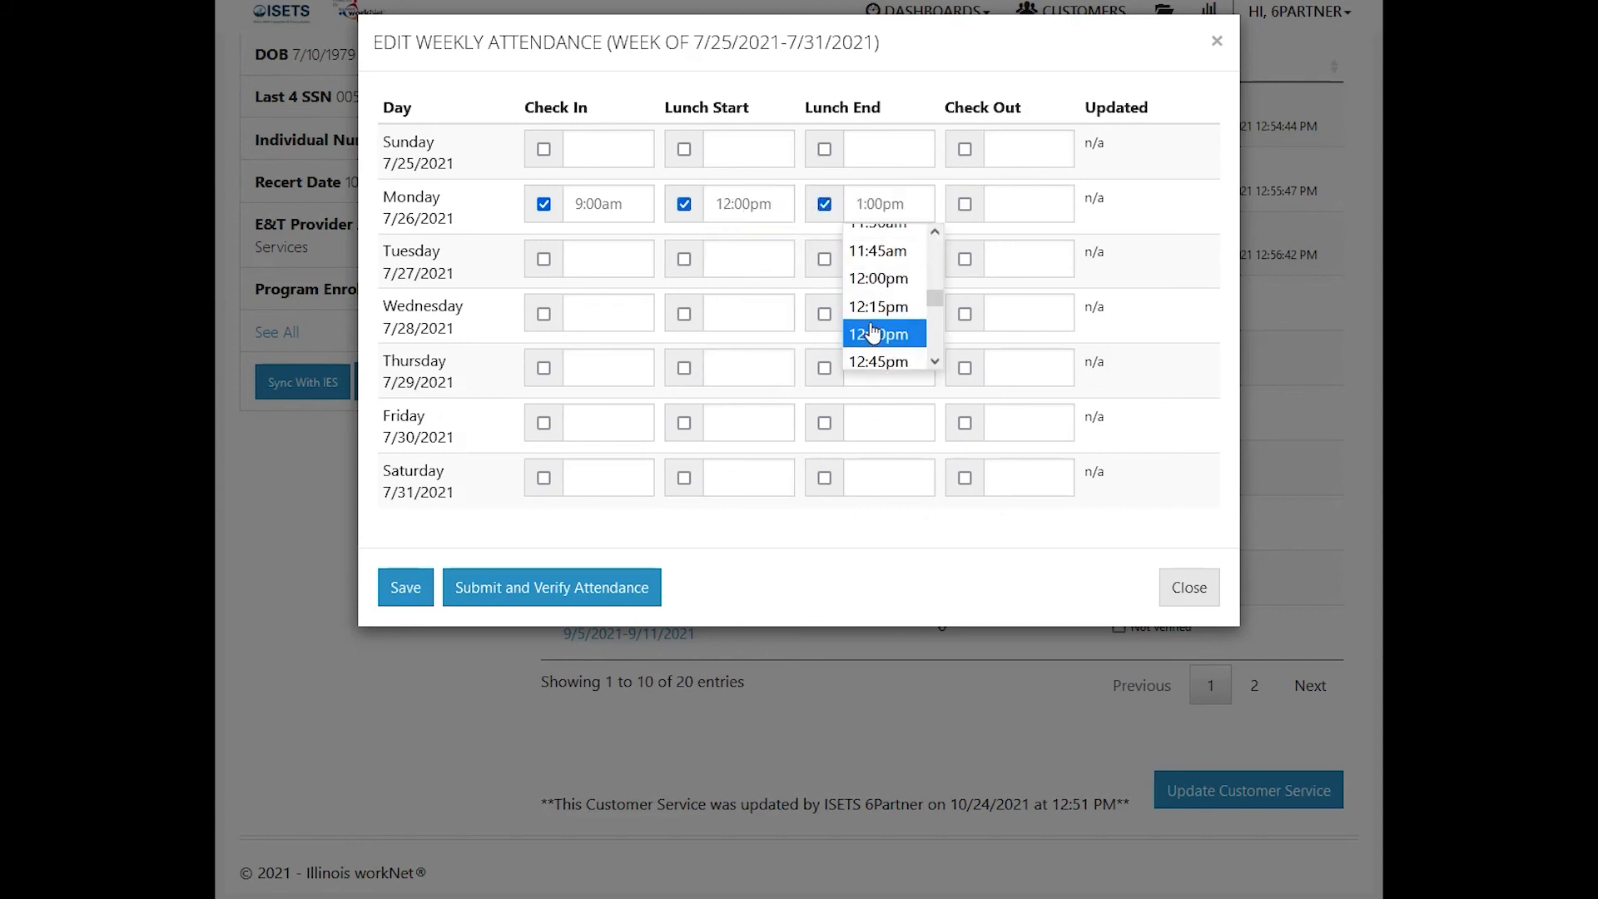
left_click(879, 333)
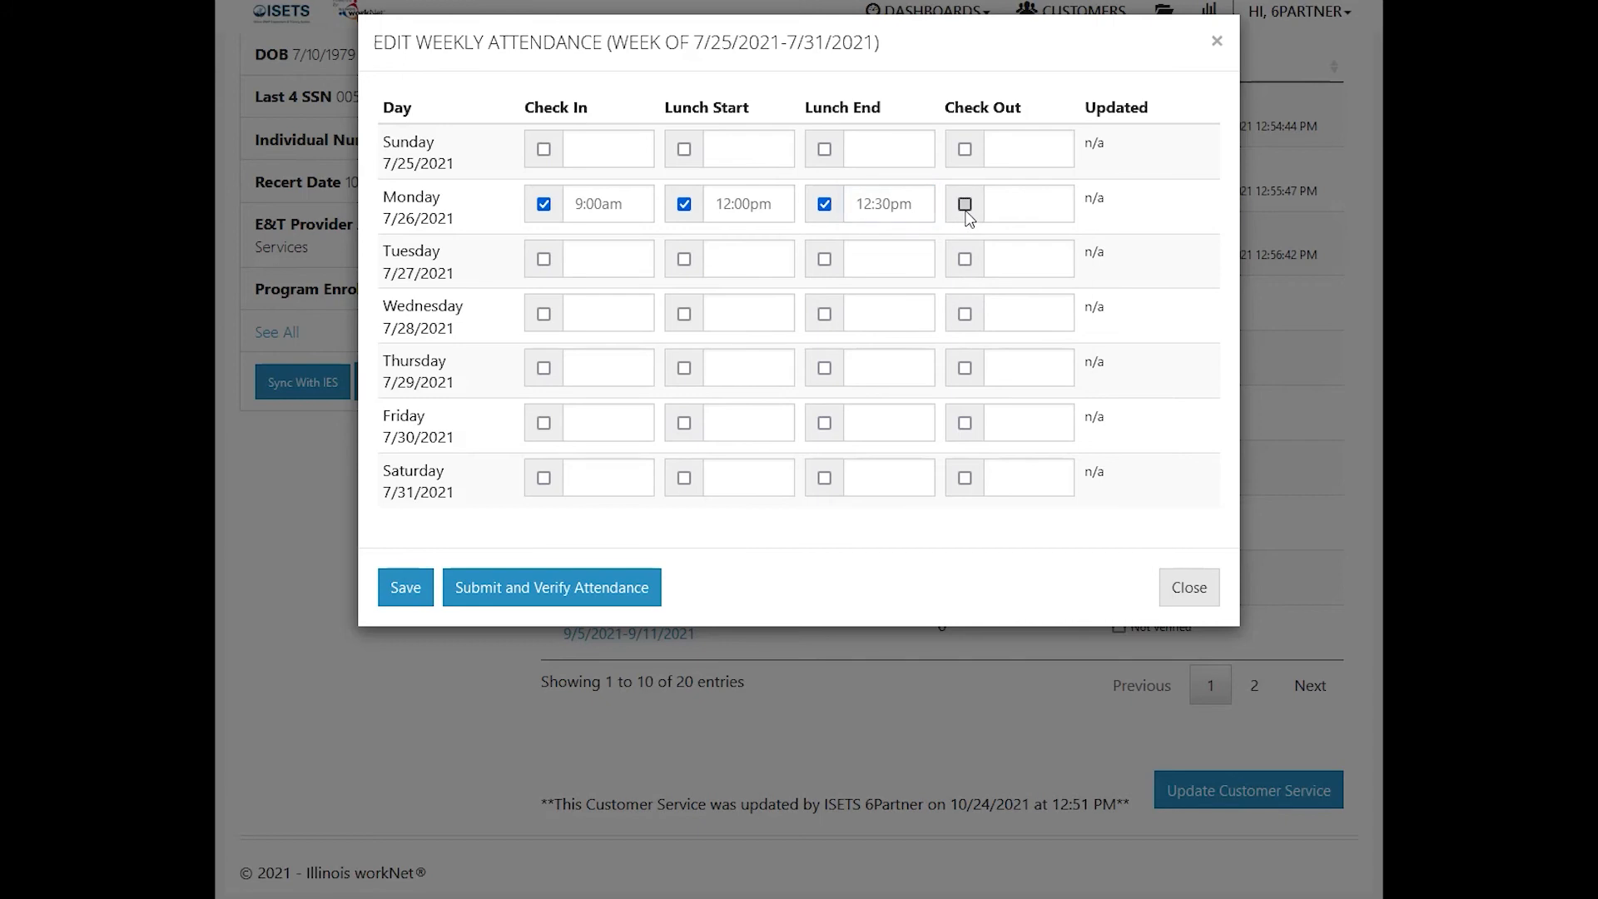
left_click(963, 203)
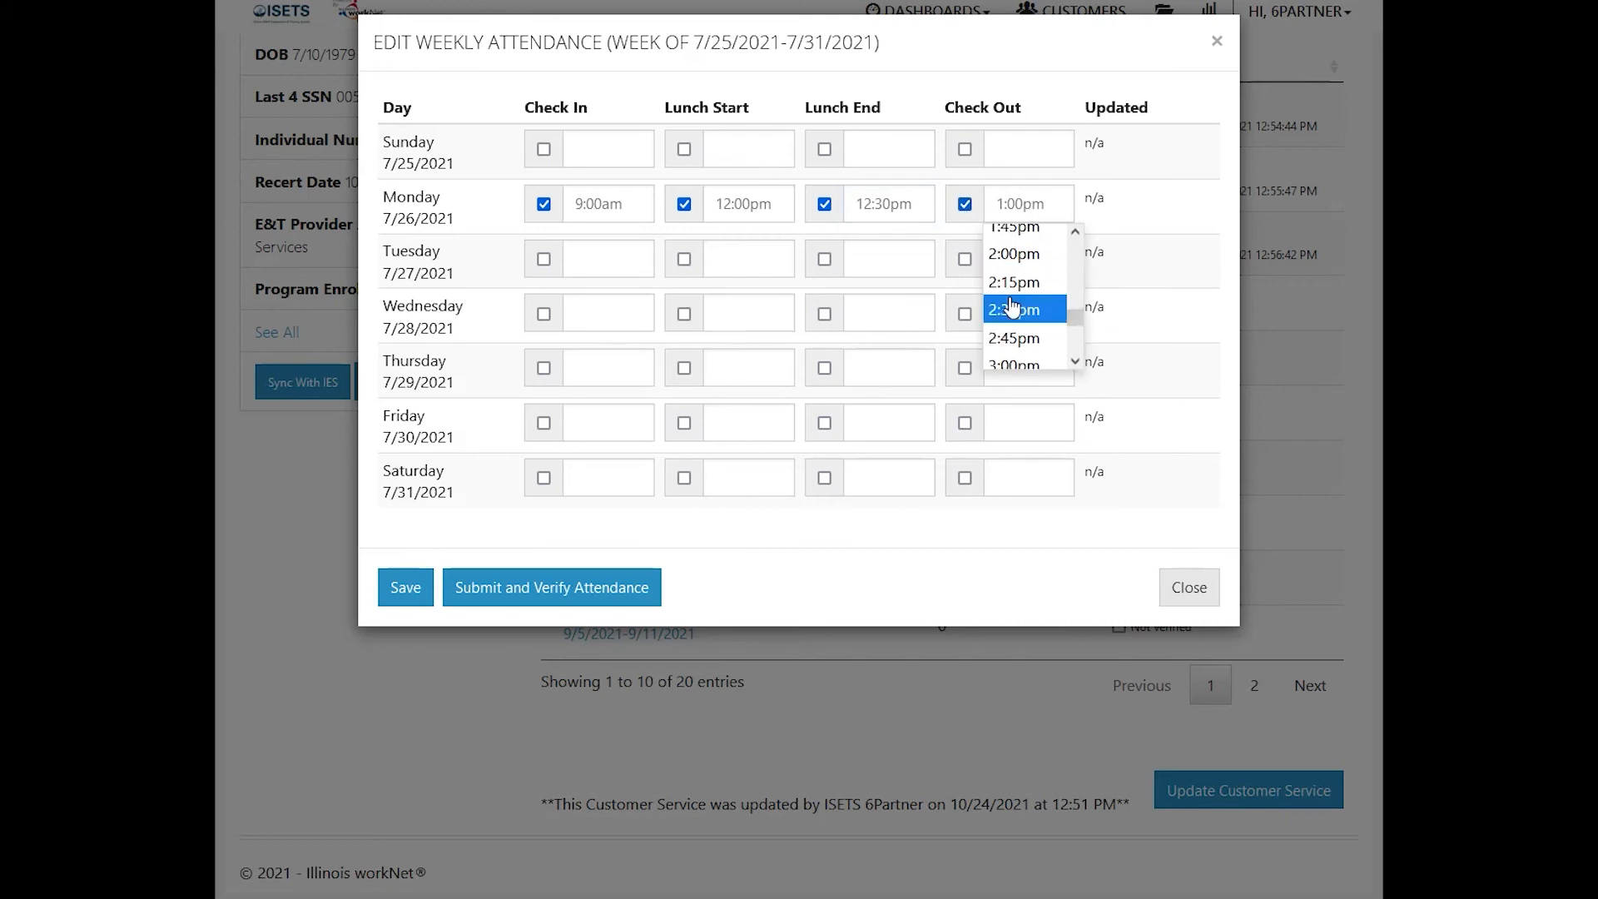
scroll("down", 3)
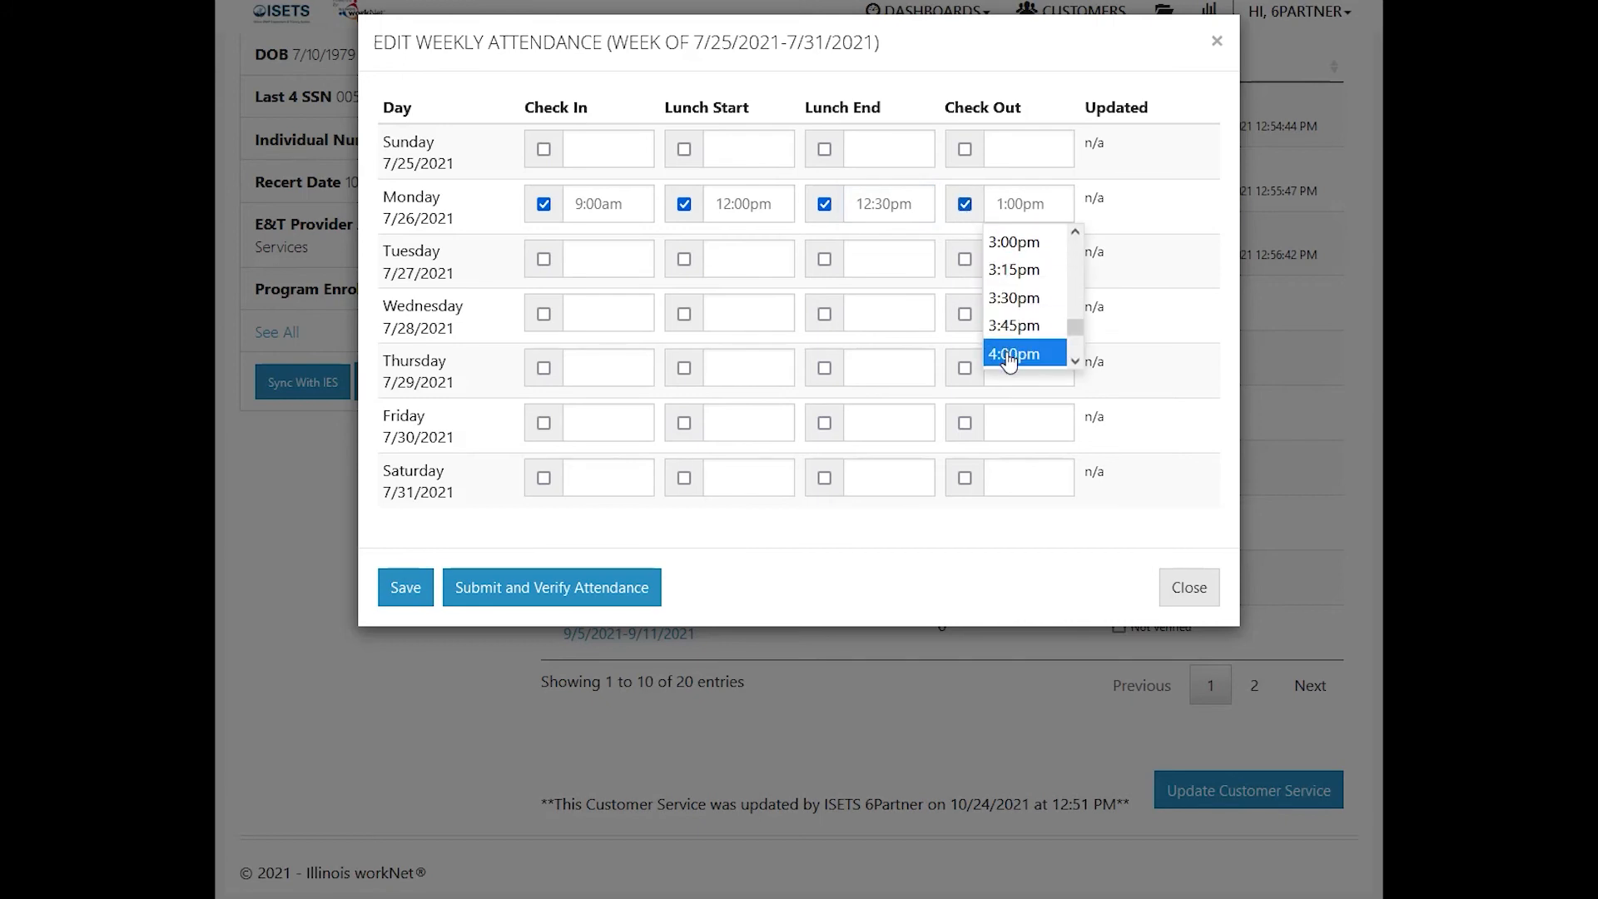
left_click(1013, 353)
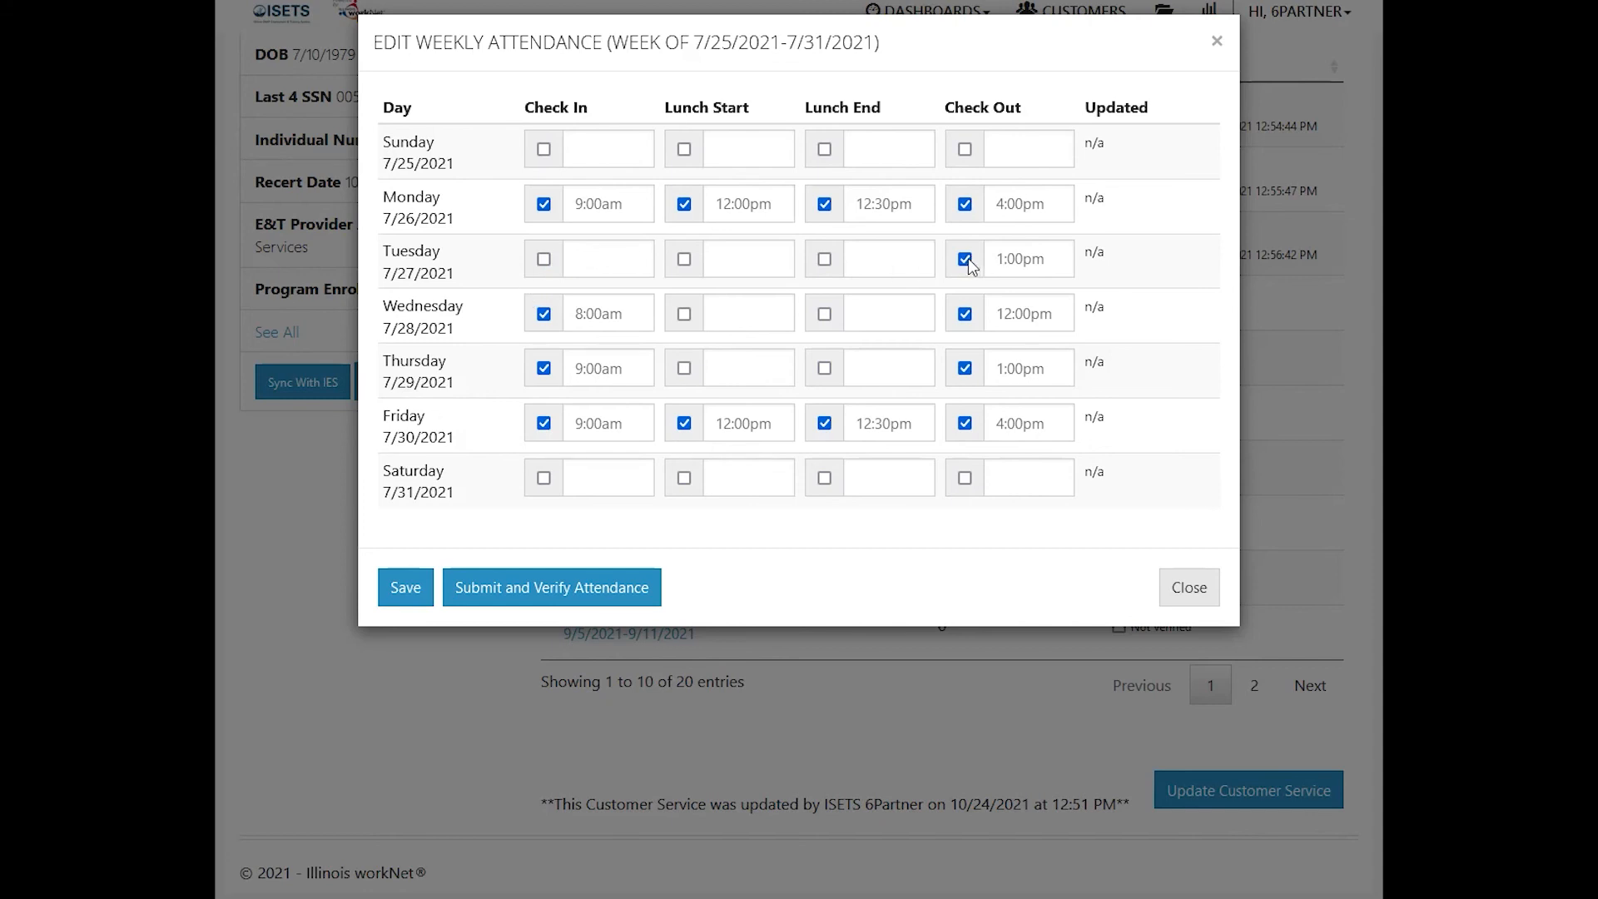
Clear Tuesday's stray check-out, then submit and verify the week at 22 hours.
left_click(964, 259)
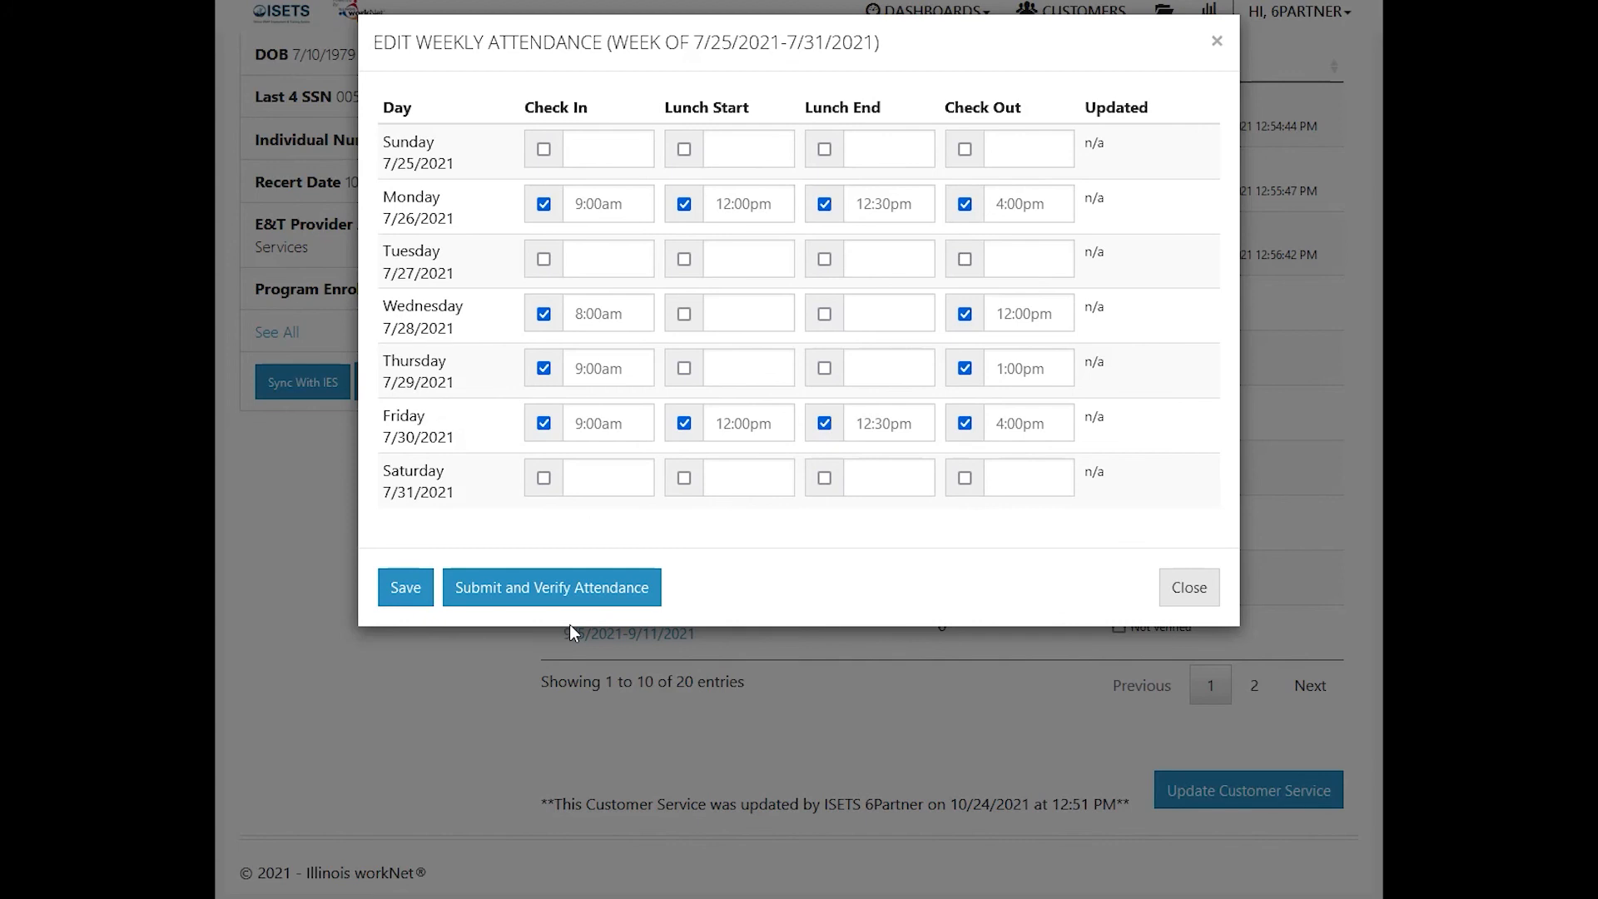
mouse_move(574, 628)
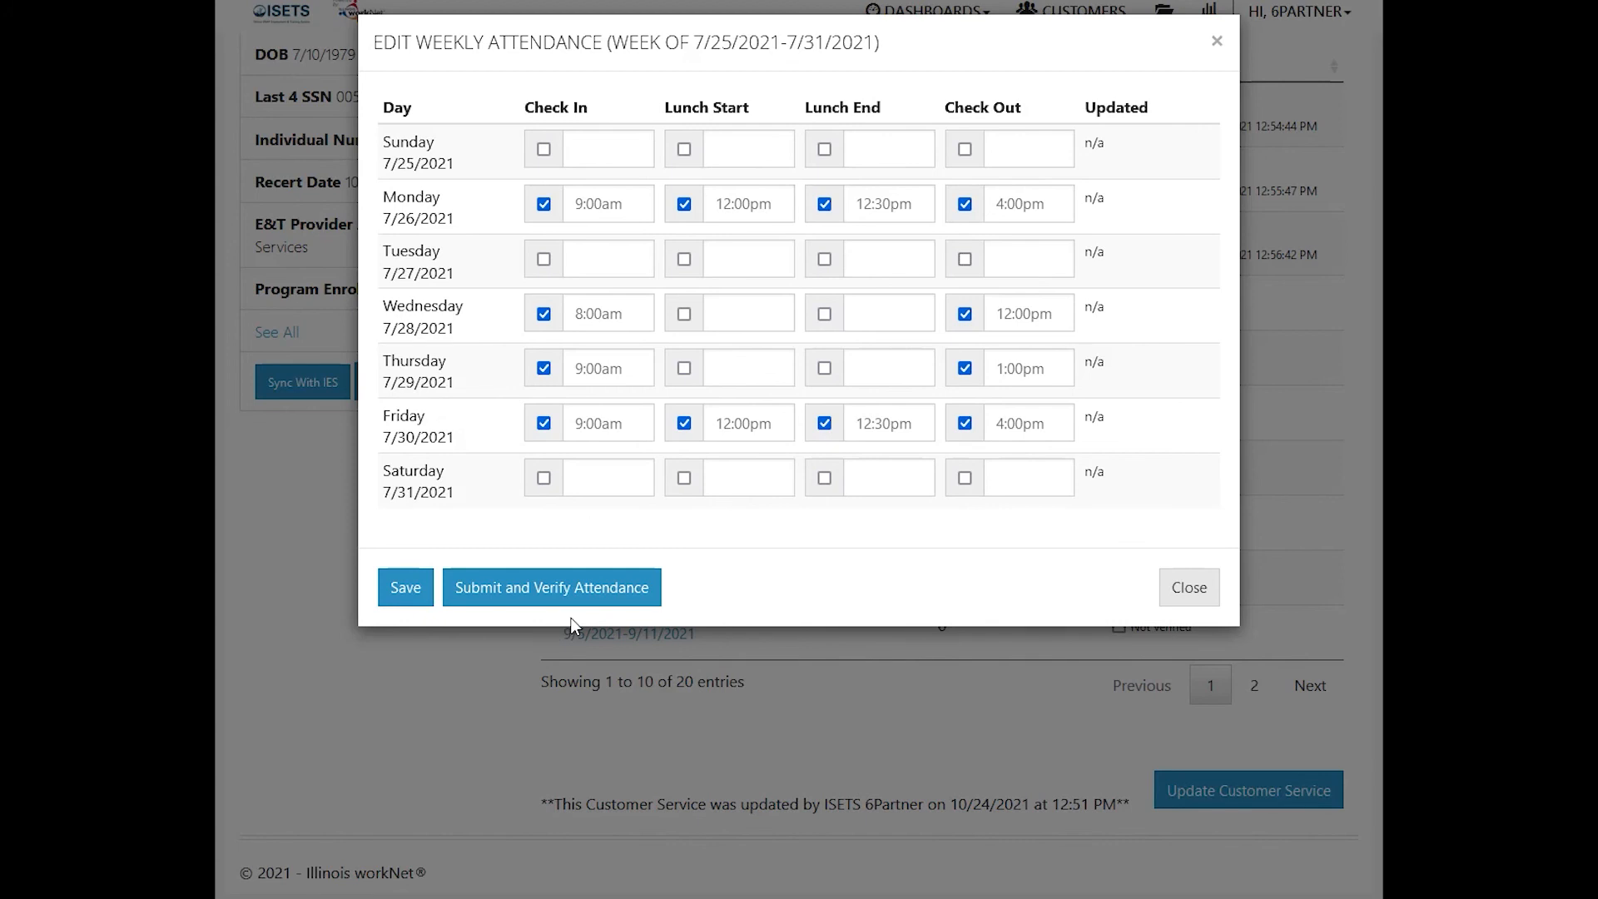
mouse_move(550, 588)
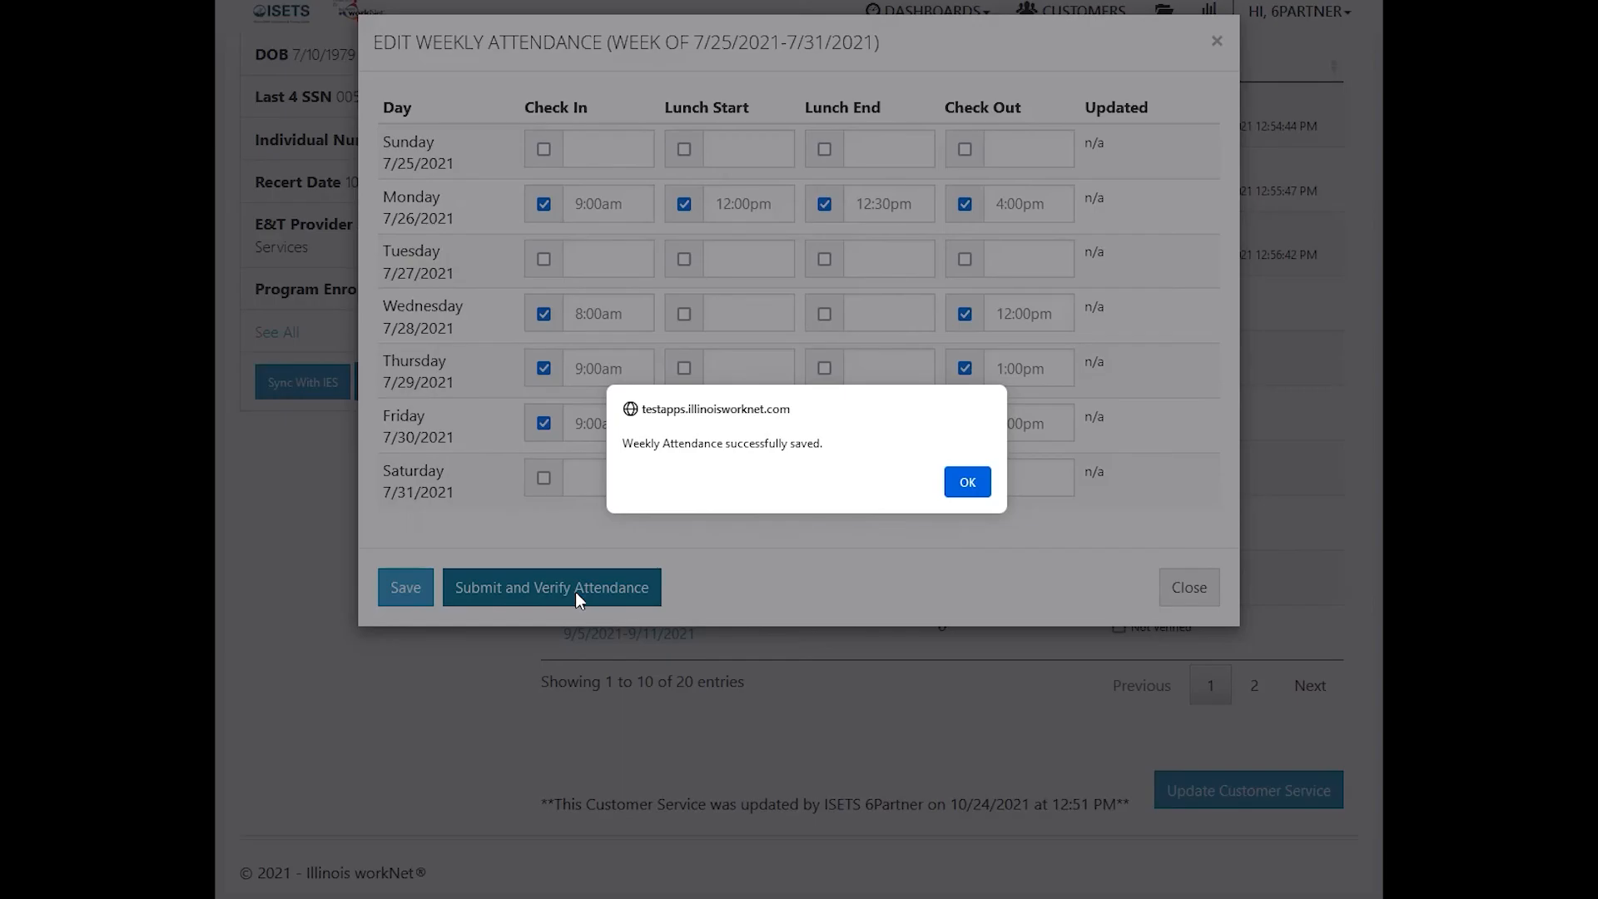
left_click(963, 481)
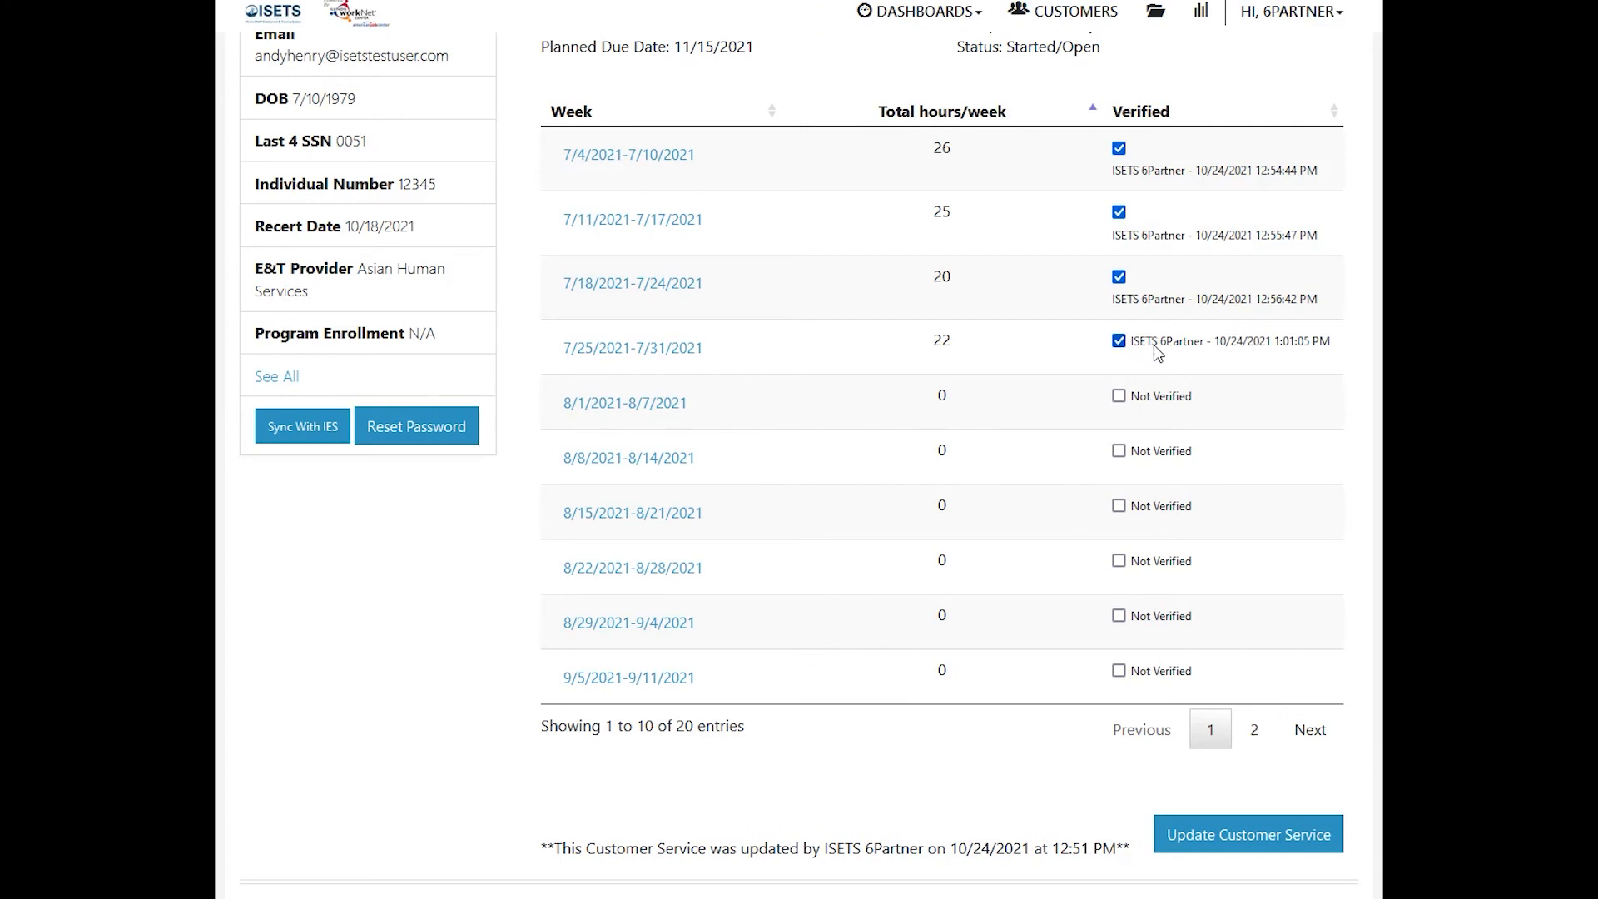
mouse_move(1225, 353)
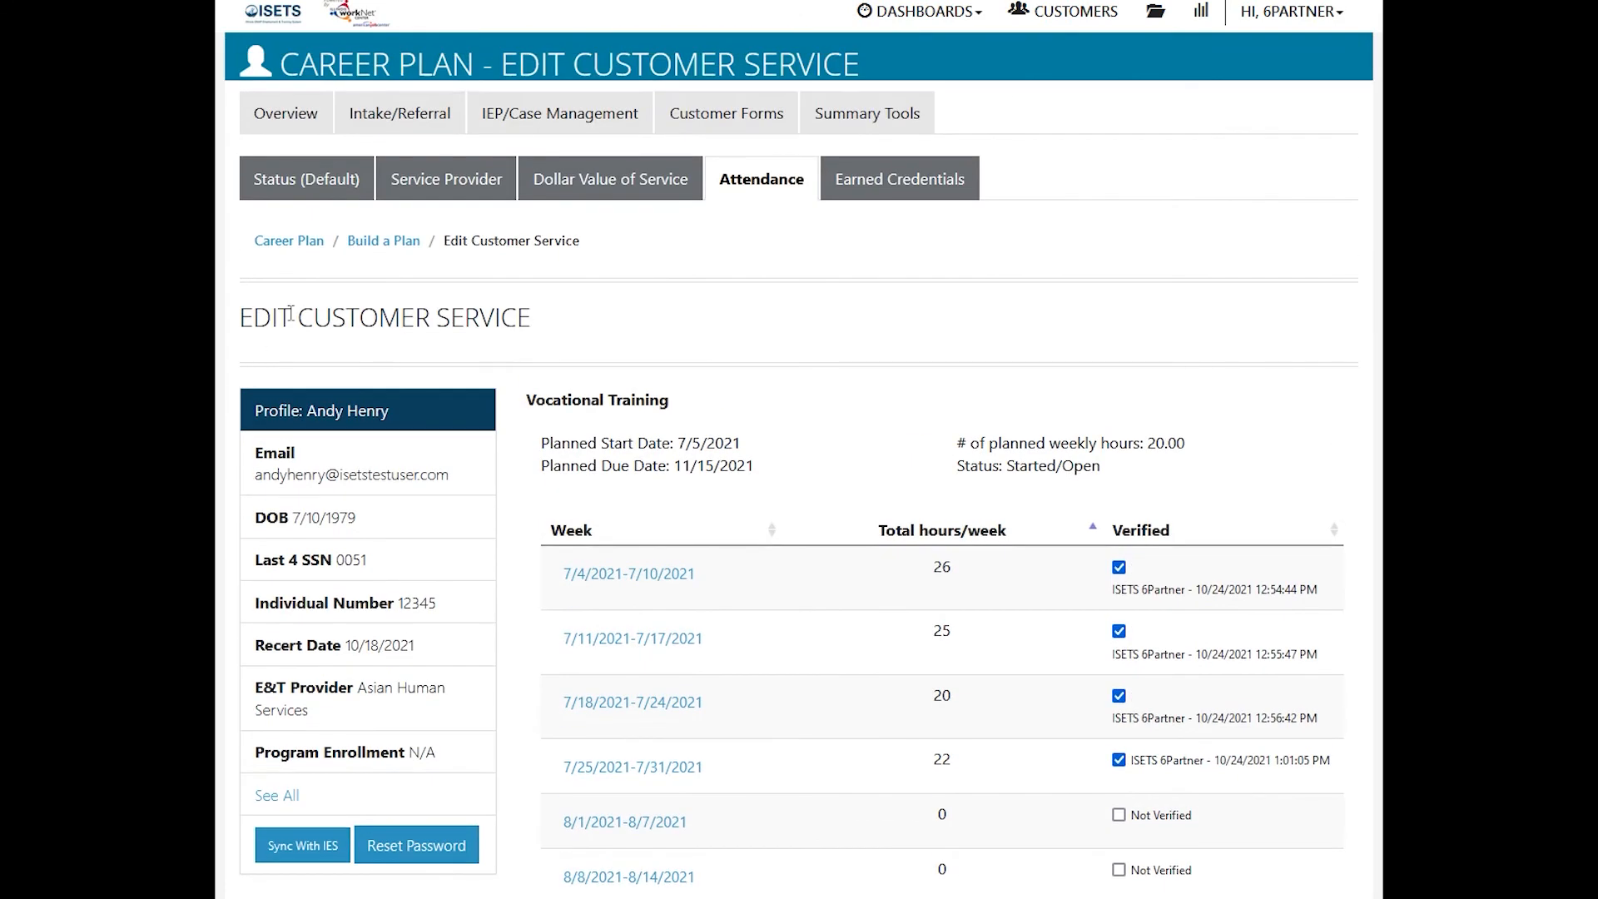
mouse_move(559, 113)
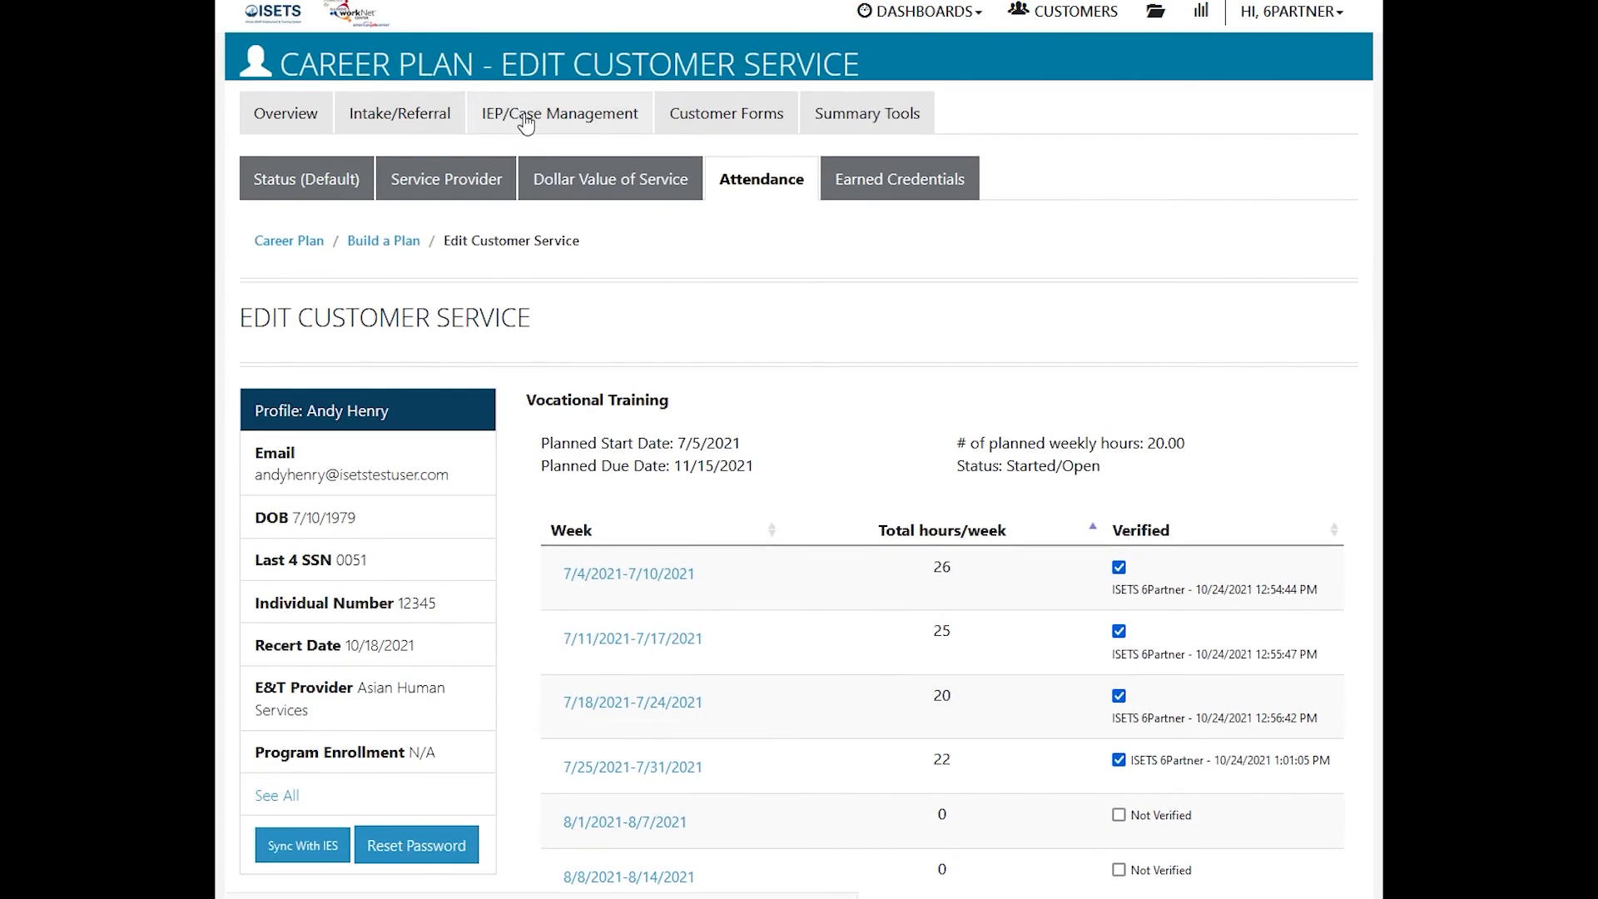
Switch to the IEP/Case Management career plan showing the Complete Program goal.
left_click(564, 112)
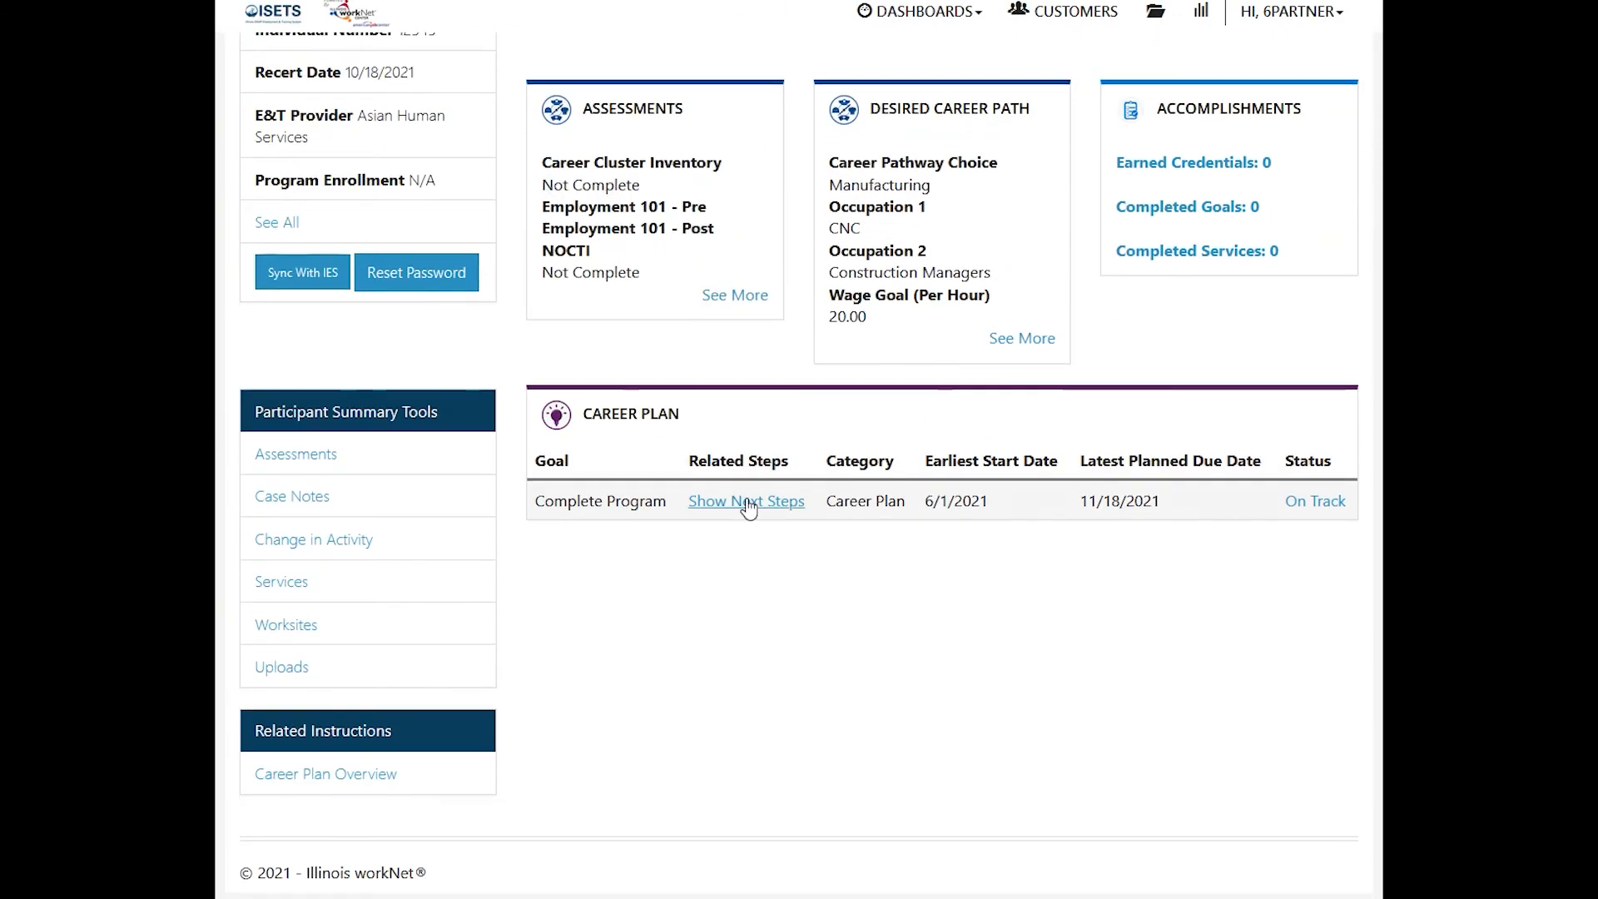
From Complete Program's next steps, reach Vocational Training attendance and the 8/1/2021–8/7/2021 week.
left_click(746, 501)
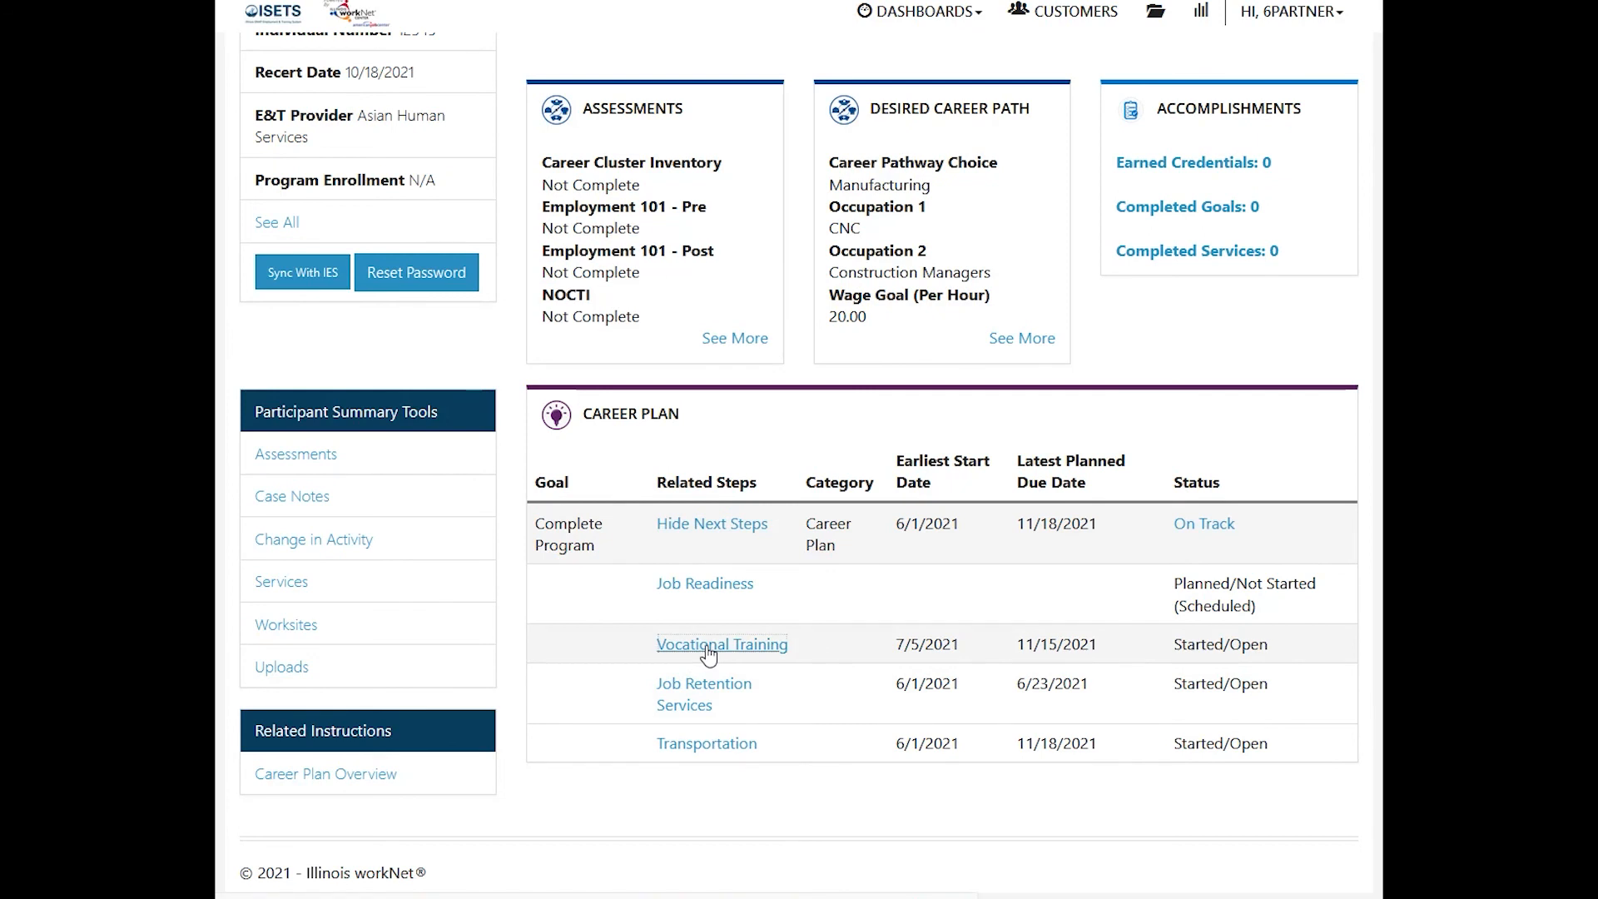
left_click(721, 642)
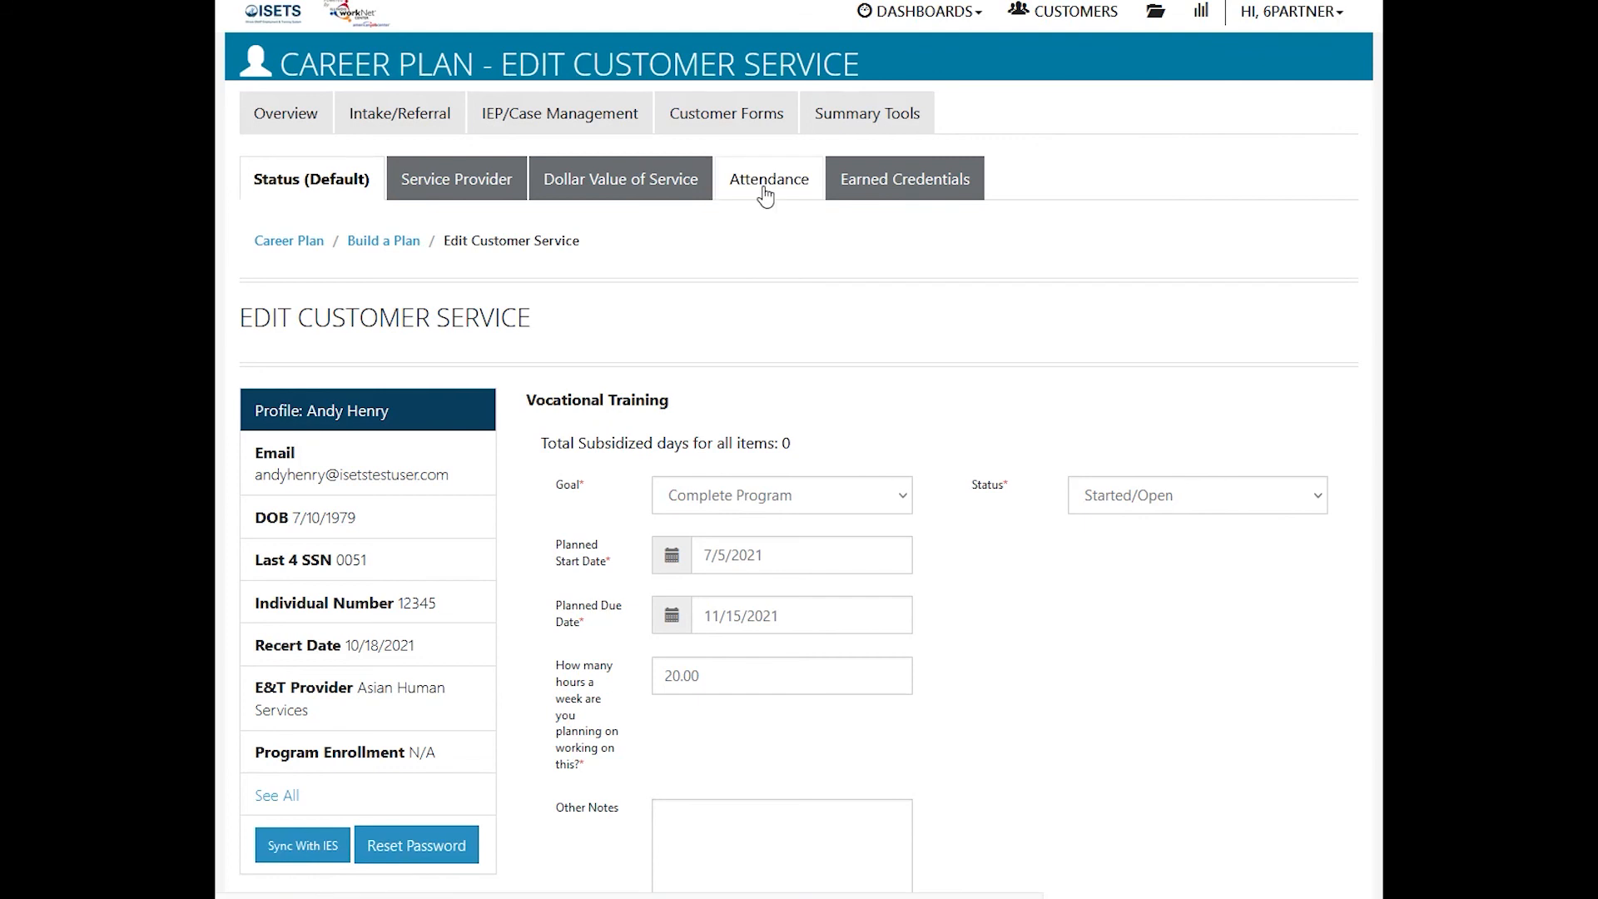
left_click(761, 178)
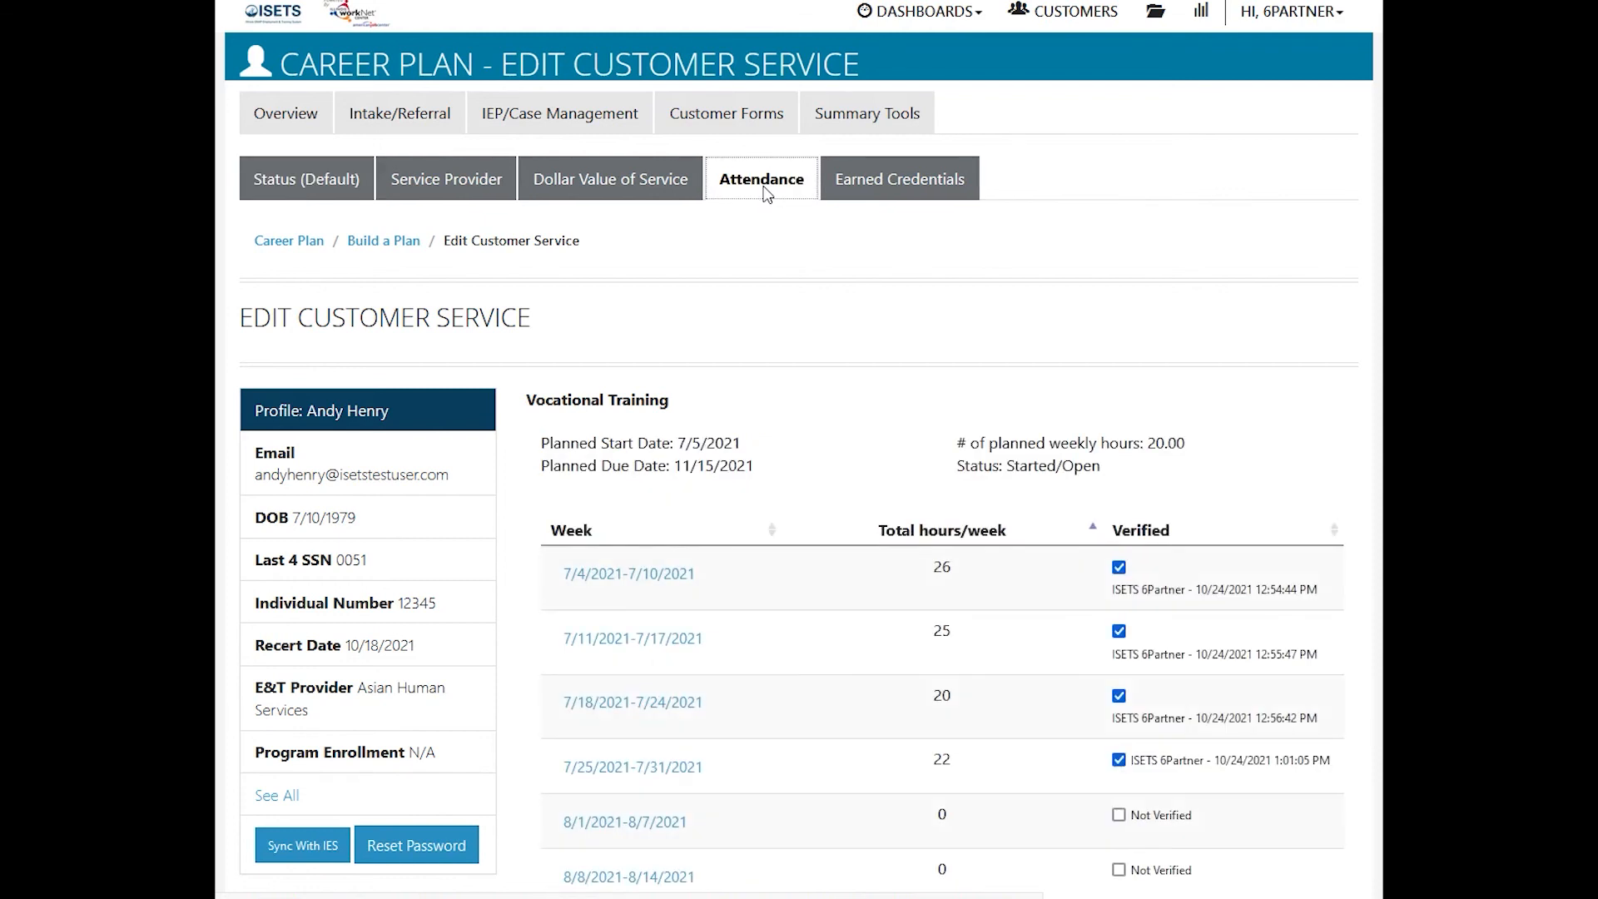
scroll("down", 3)
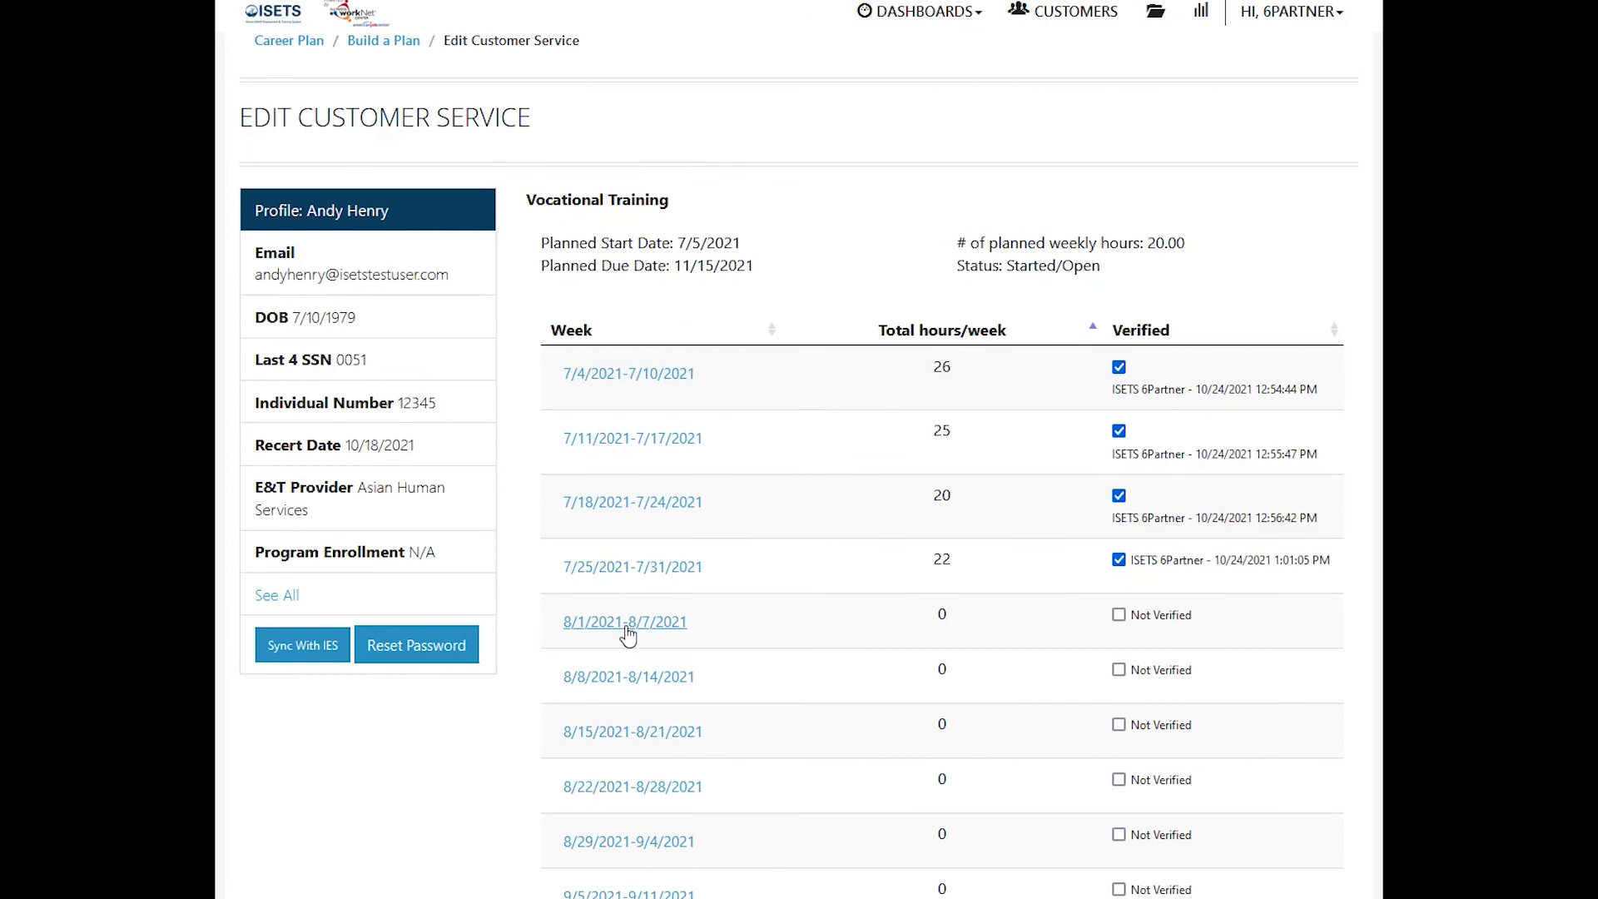
left_click(624, 621)
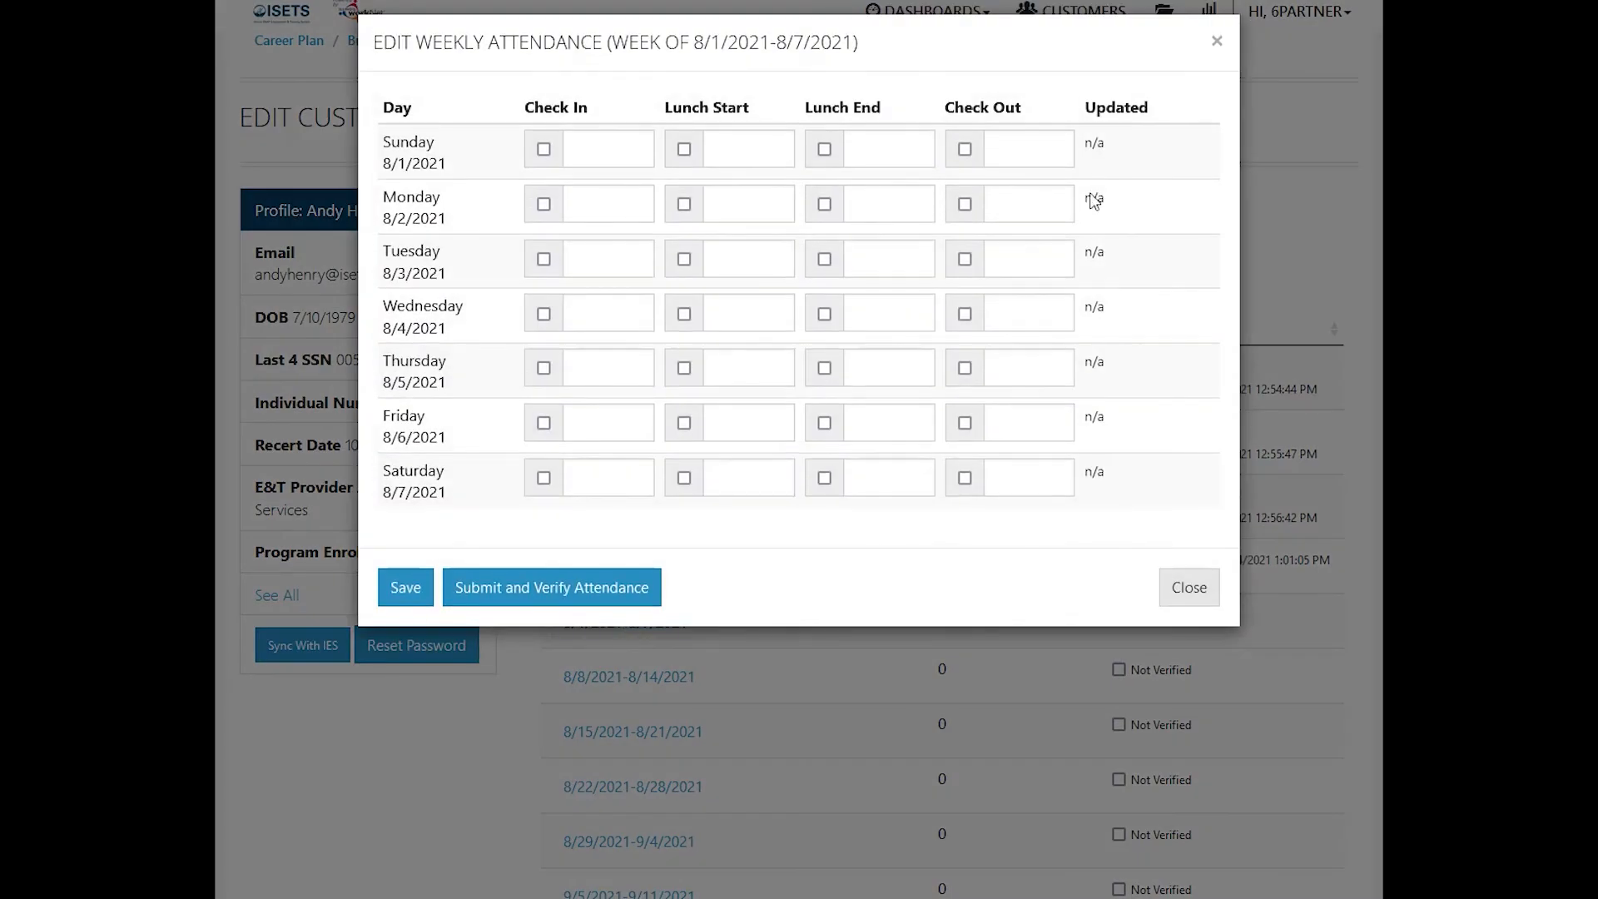